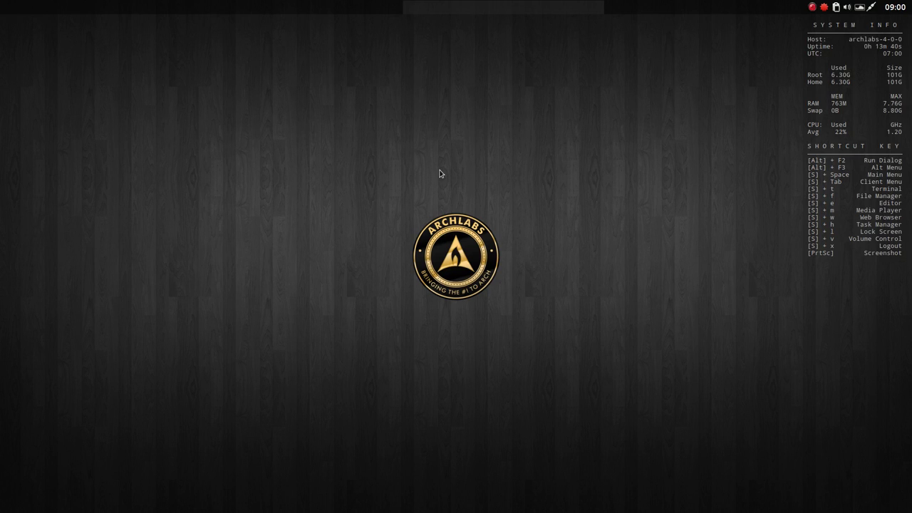
Step: Dismiss the system-info terminal and open Variety's wallpaper selector strip from the tray
key("super+t")
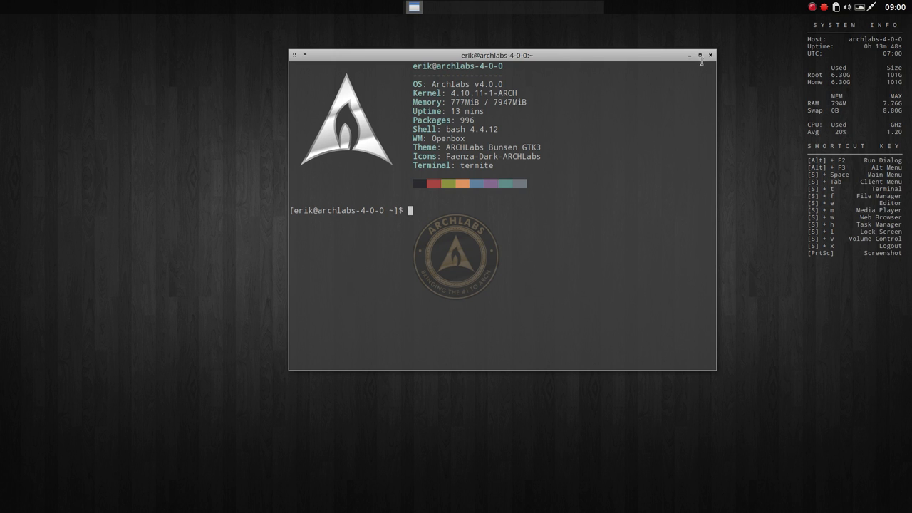
left_click(709, 55)
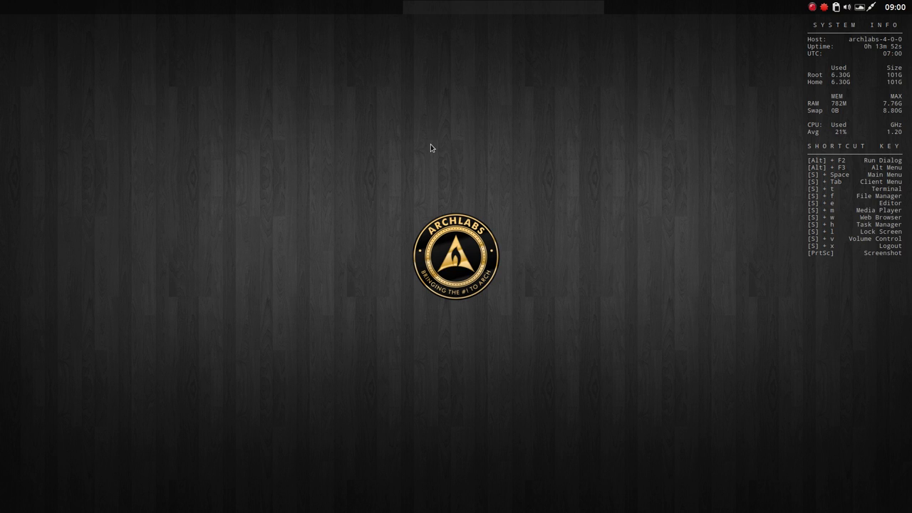
mouse_move(603, 330)
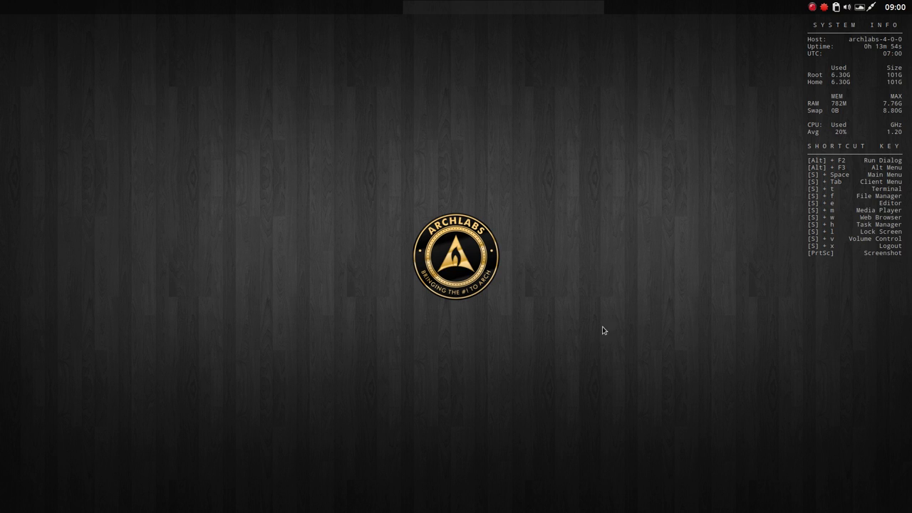
left_click(860, 7)
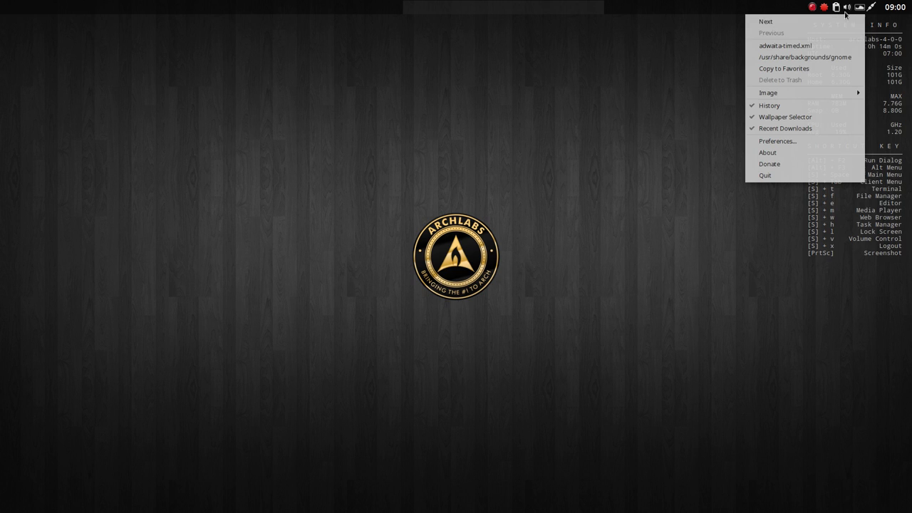
mouse_move(864, 9)
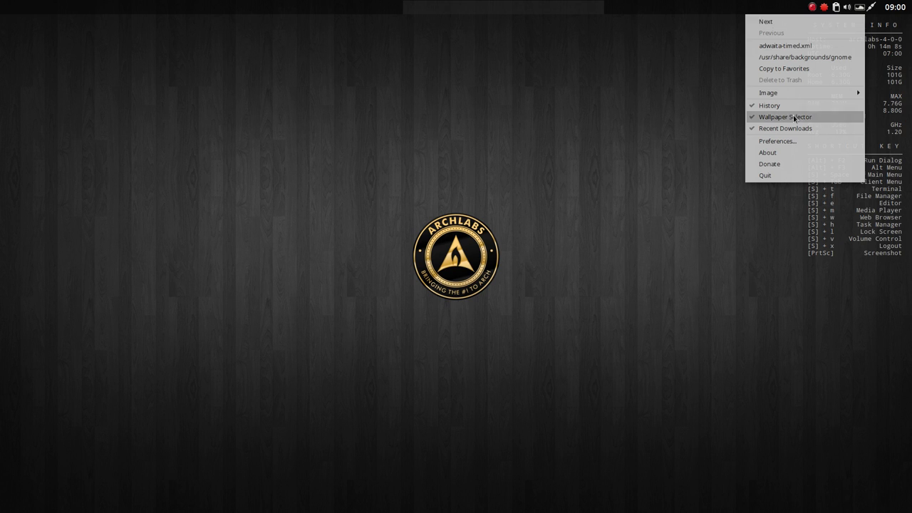
left_click(785, 116)
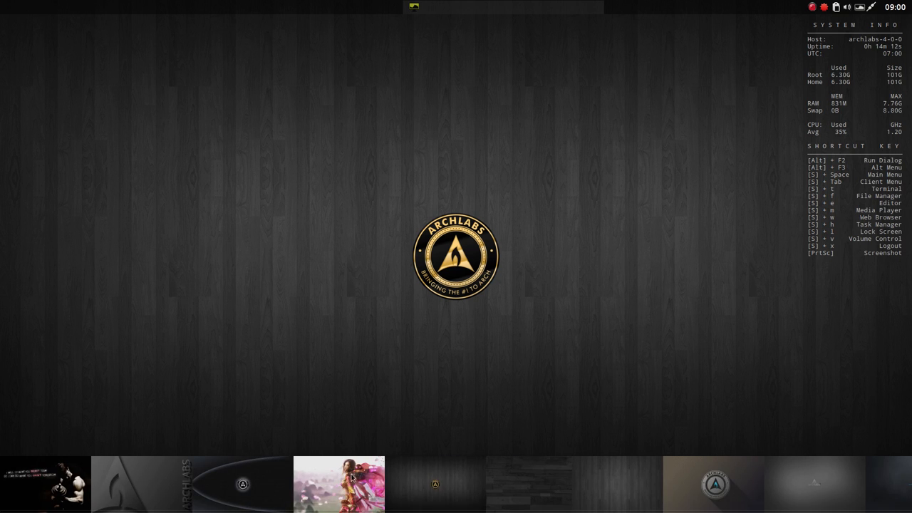
Step: Apply the armoured warrior woman with pink petals thumbnail as the wallpaper
left_click(339, 484)
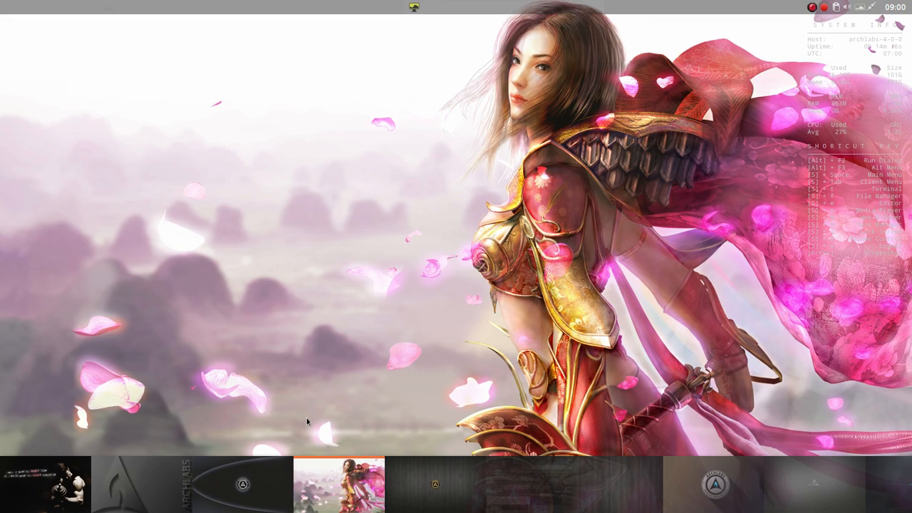
mouse_move(774, 93)
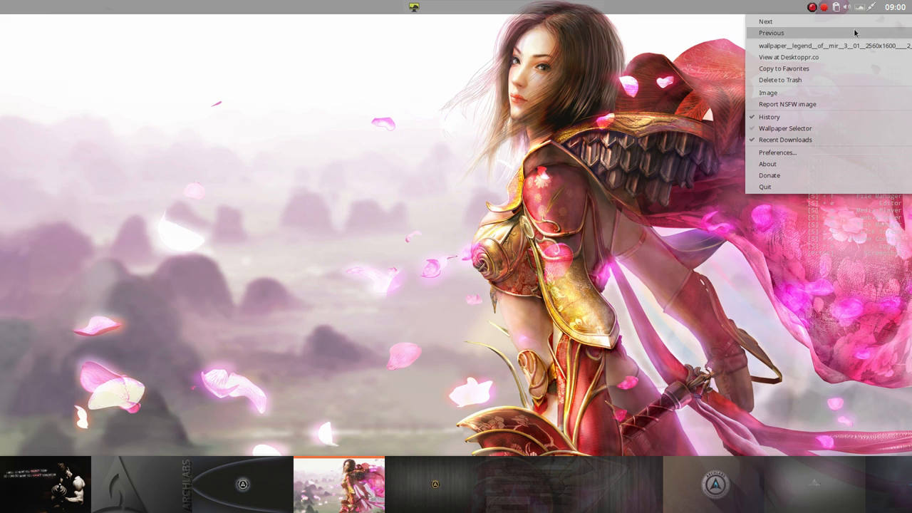
mouse_move(788, 57)
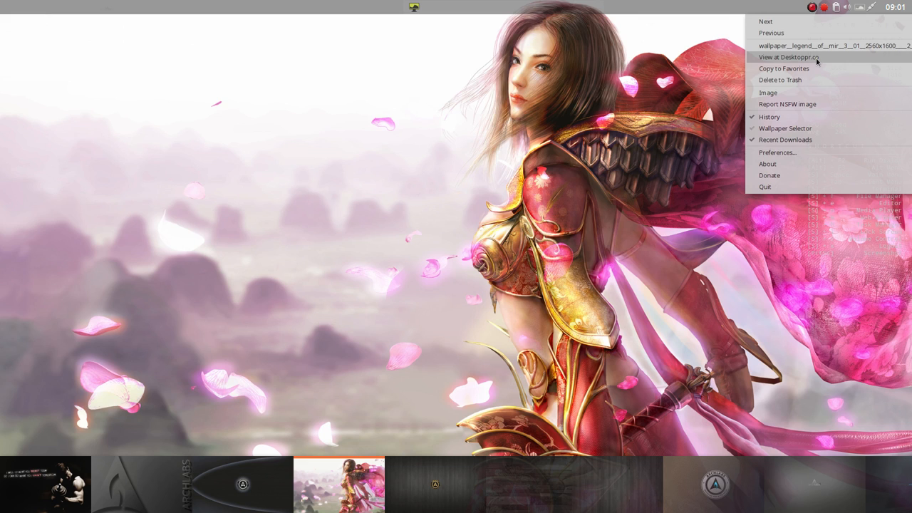
mouse_move(810, 59)
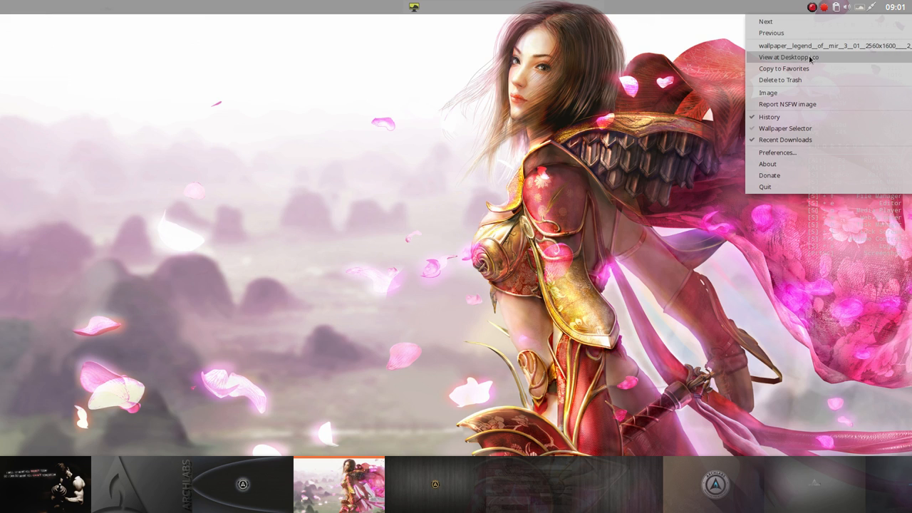
mouse_move(816, 60)
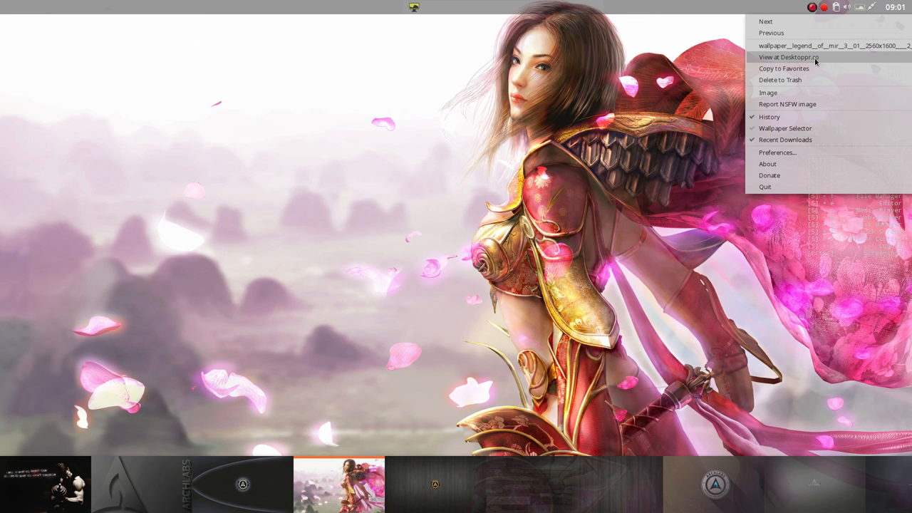
mouse_move(775, 59)
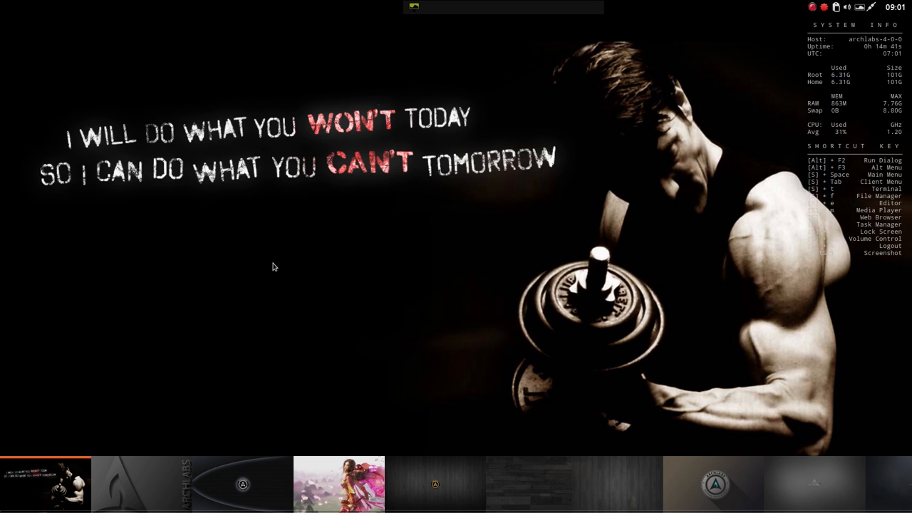
mouse_move(363, 259)
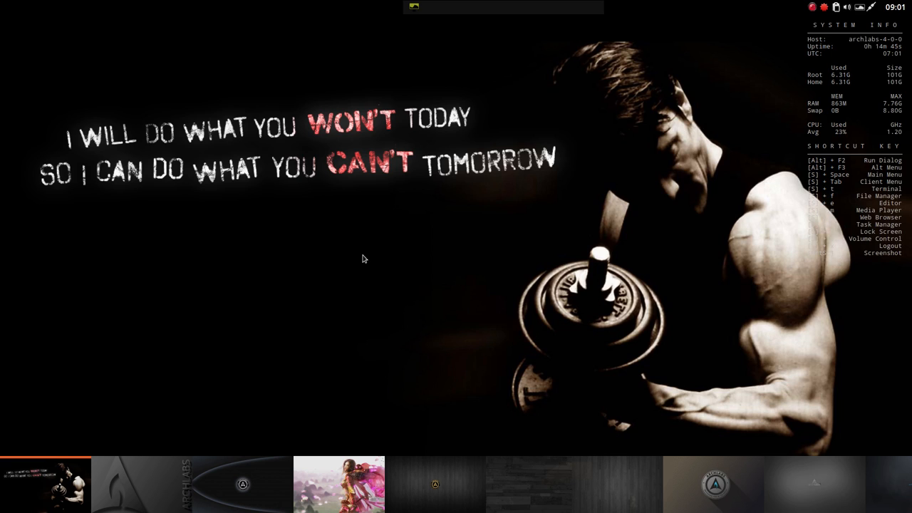
mouse_move(448, 449)
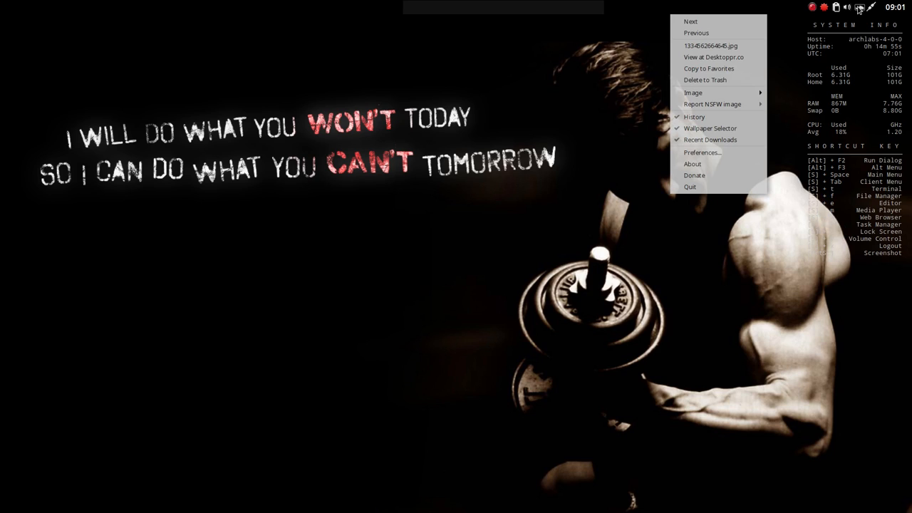
mouse_move(702, 153)
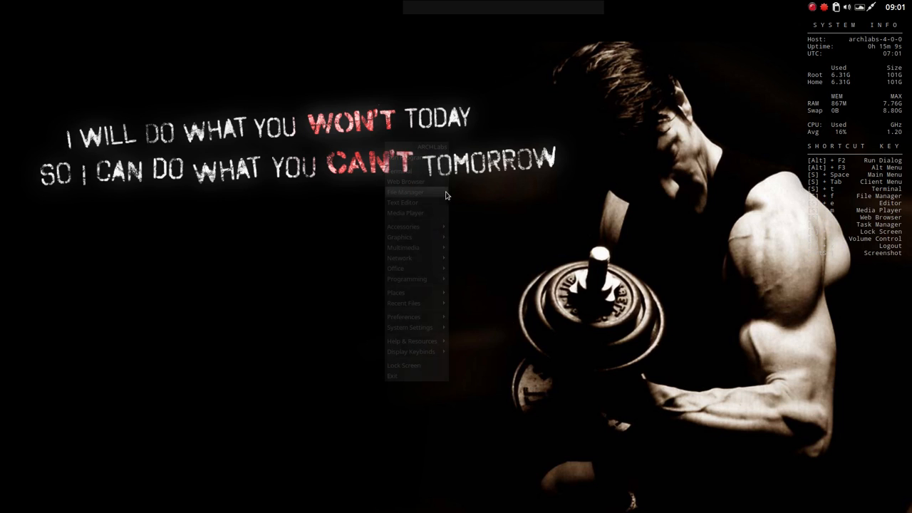
Step: Launch the file manager and drag its window down and to the left
left_click(405, 192)
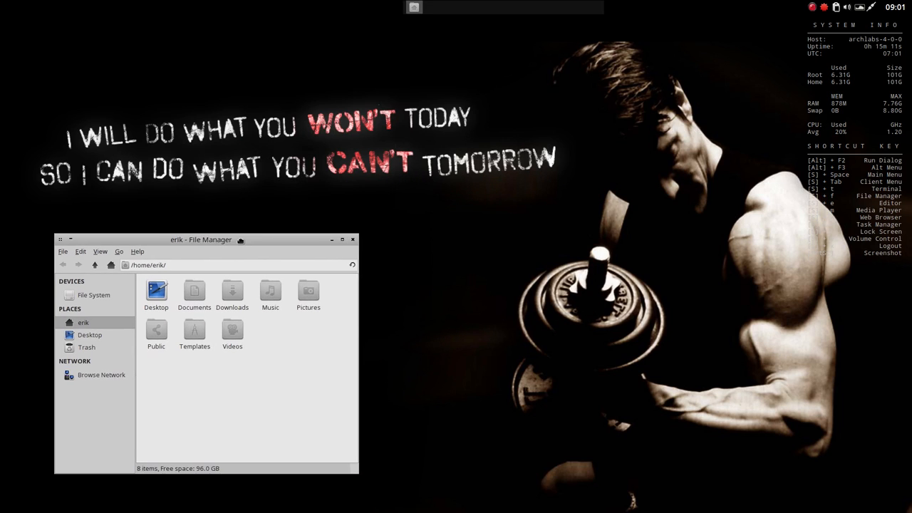
left_click_drag(200, 240, 180, 262)
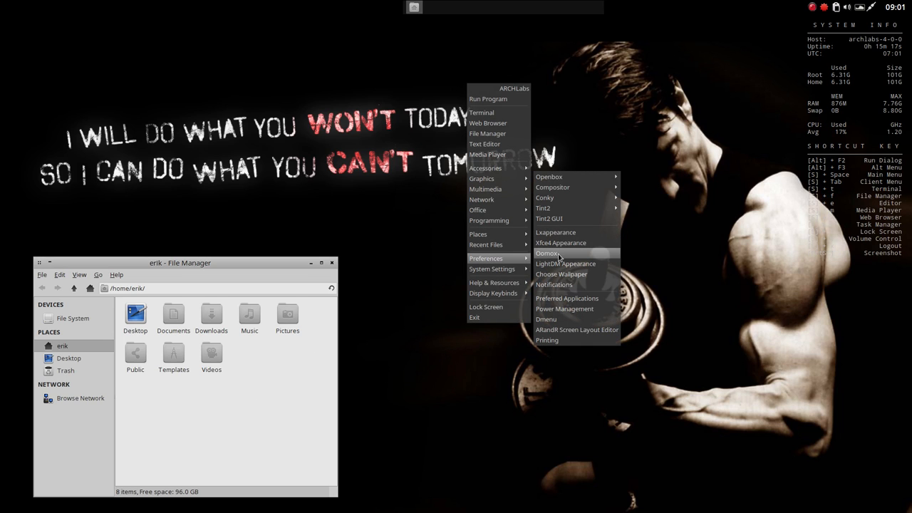
mouse_move(561, 243)
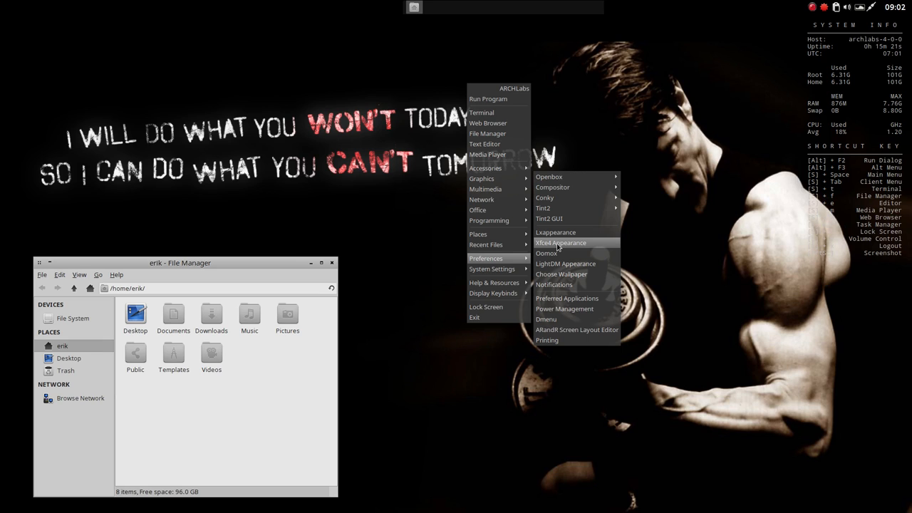
mouse_move(264, 262)
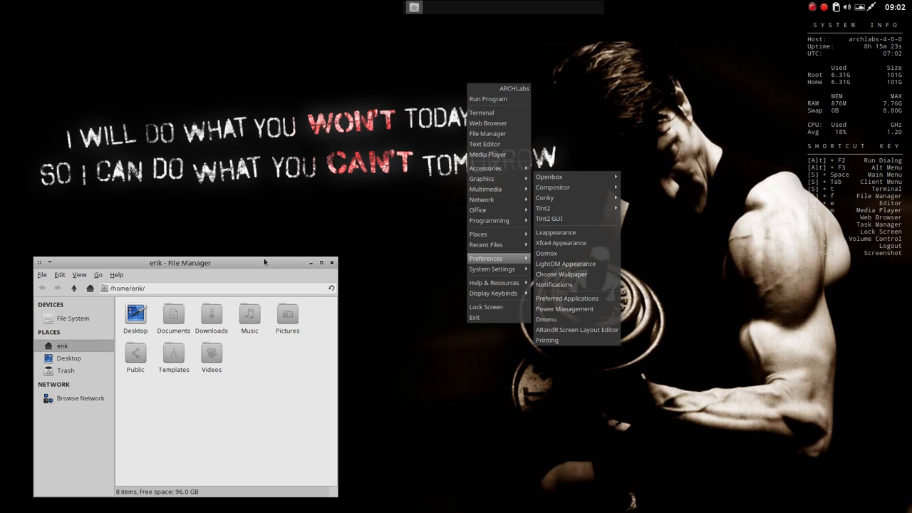
mouse_move(211, 266)
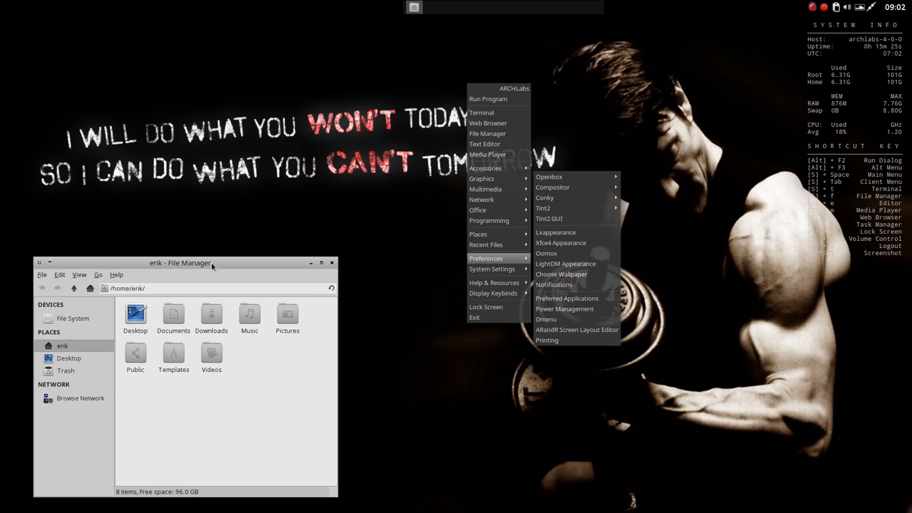
mouse_move(560, 242)
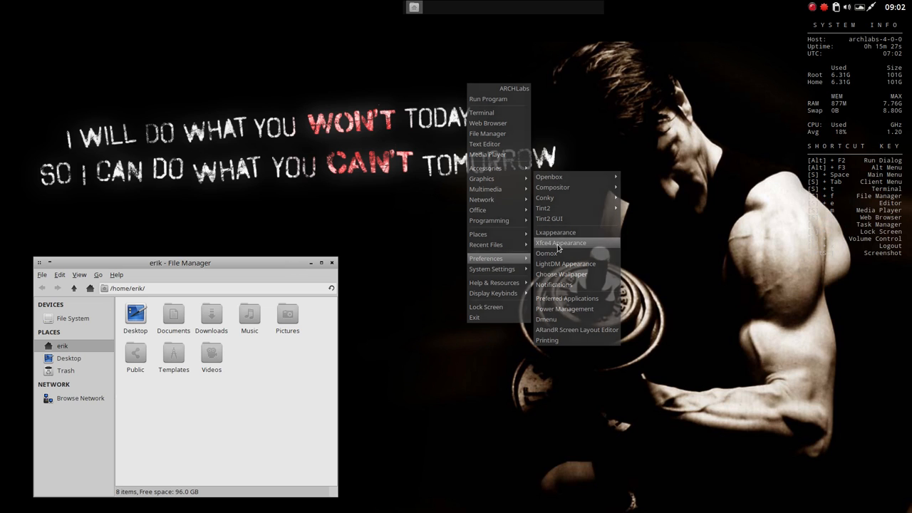
Step: Open Xfce Appearance and raise the default Noto Sans font from 10 to 11
left_click(561, 242)
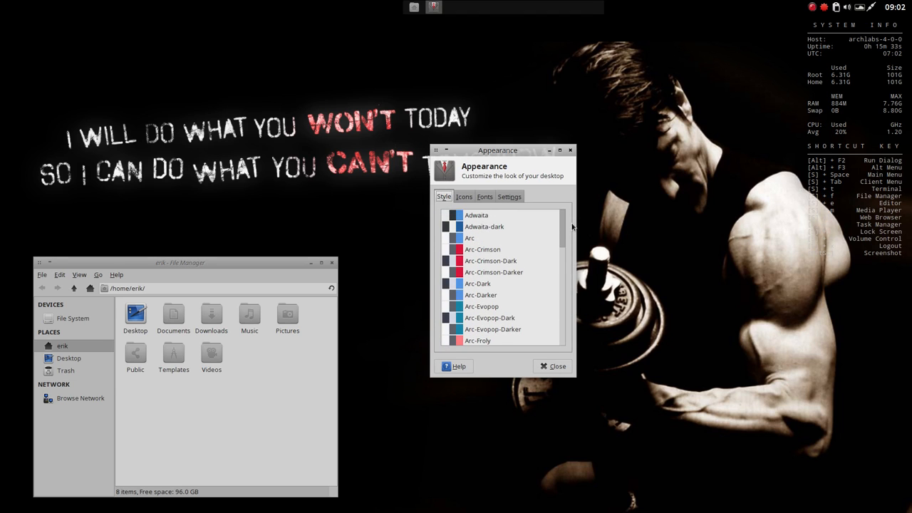
left_click(464, 196)
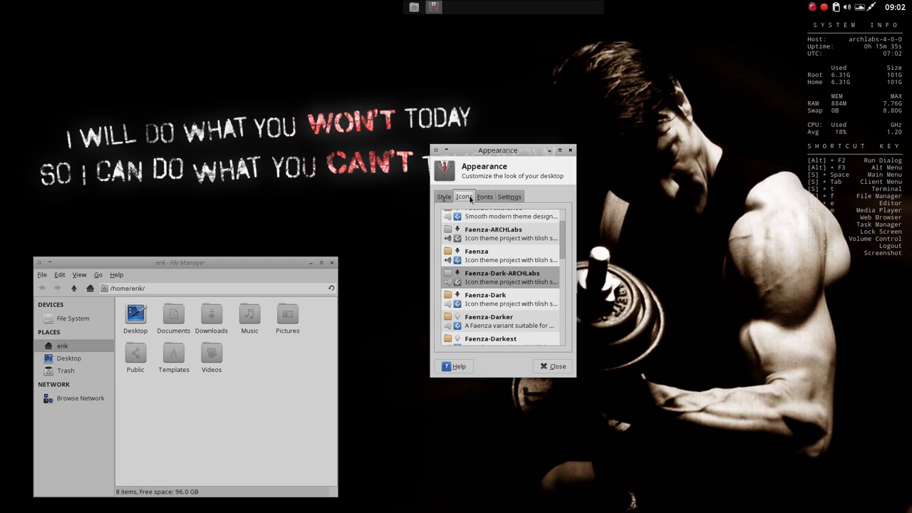
scroll("down", 3)
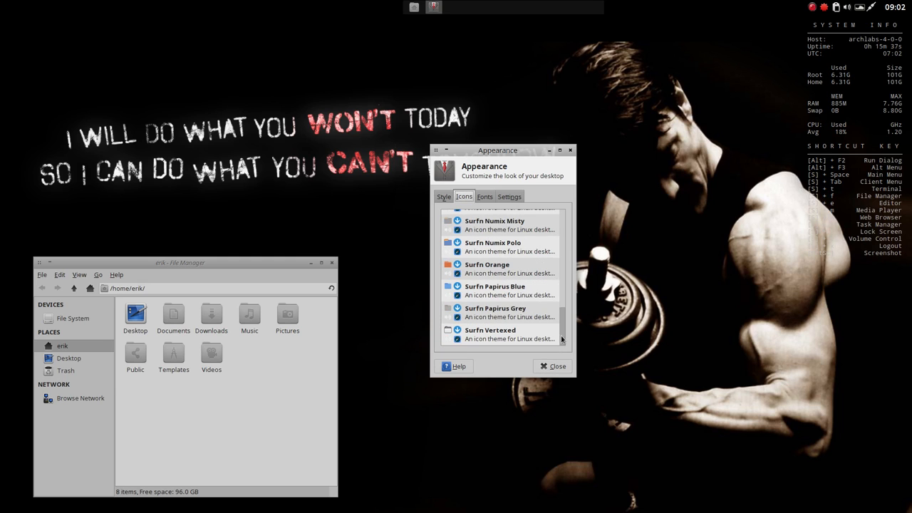
left_click(484, 196)
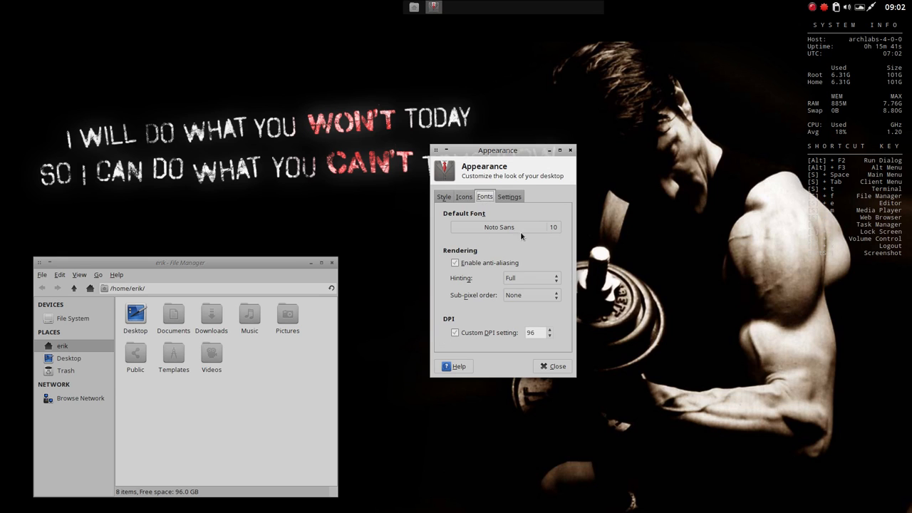
left_click(499, 226)
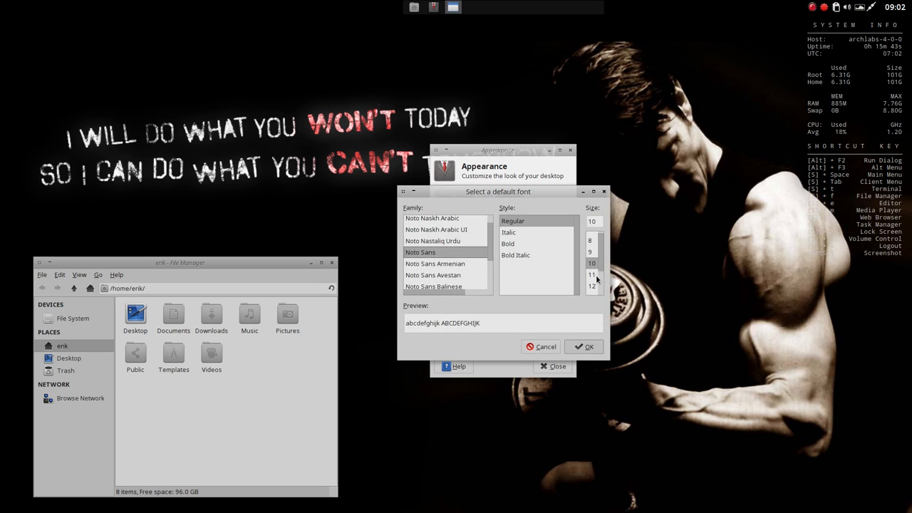
left_click(583, 346)
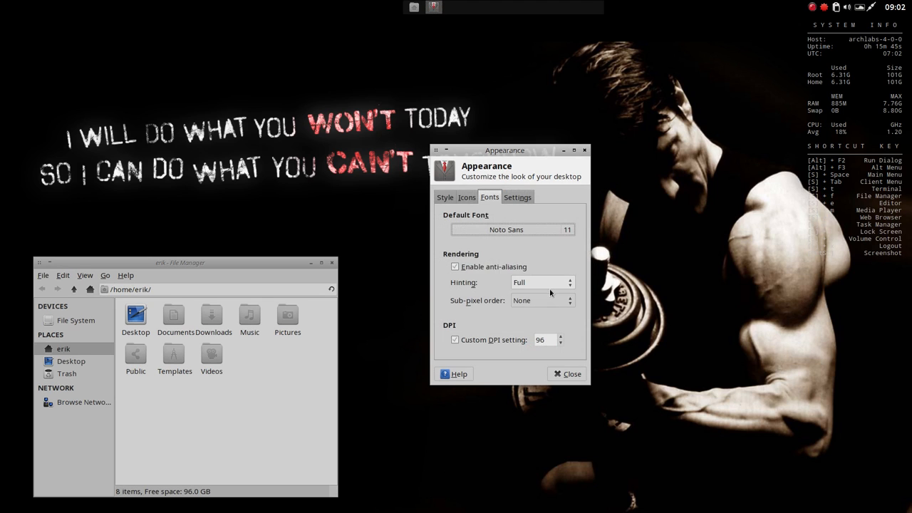
left_click(518, 197)
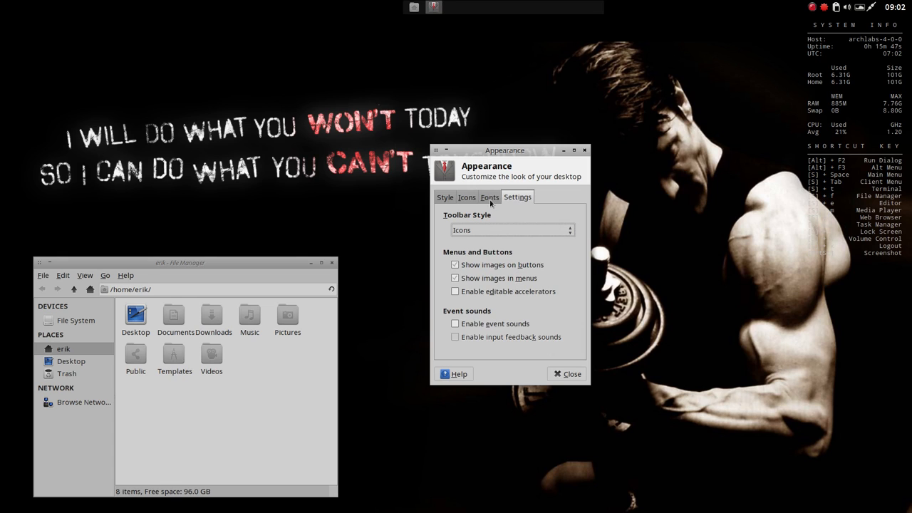
Step: Preview icon themes like Faba, Numix, Sardi and Surfn Luv Red, choosing Papirus-Dark
left_click(466, 198)
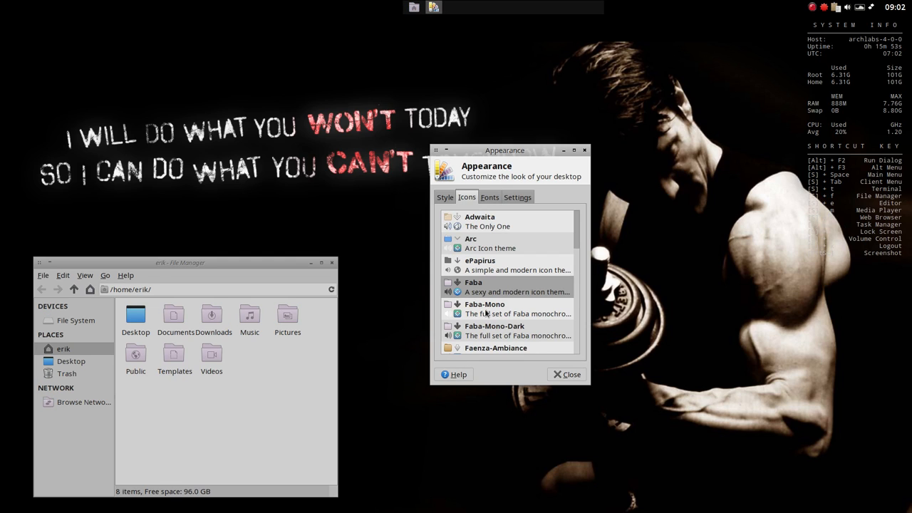
scroll("down", 3)
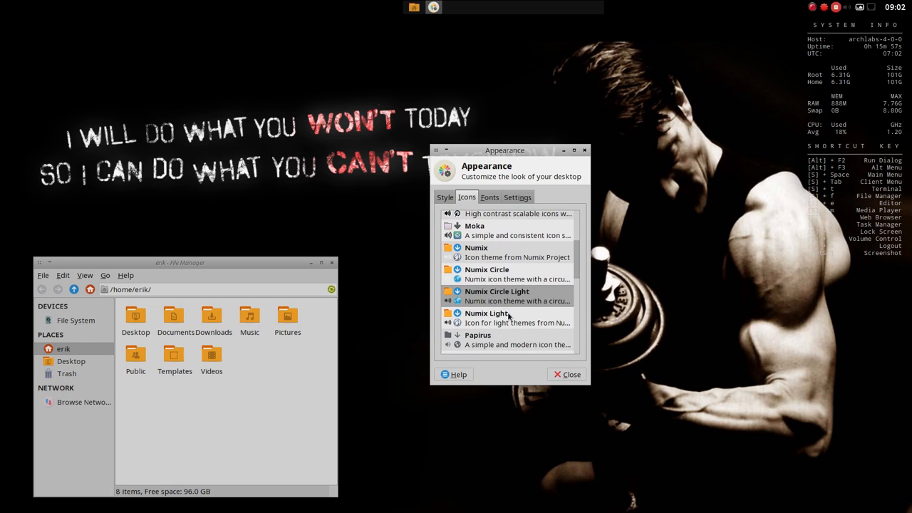
scroll("down", 3)
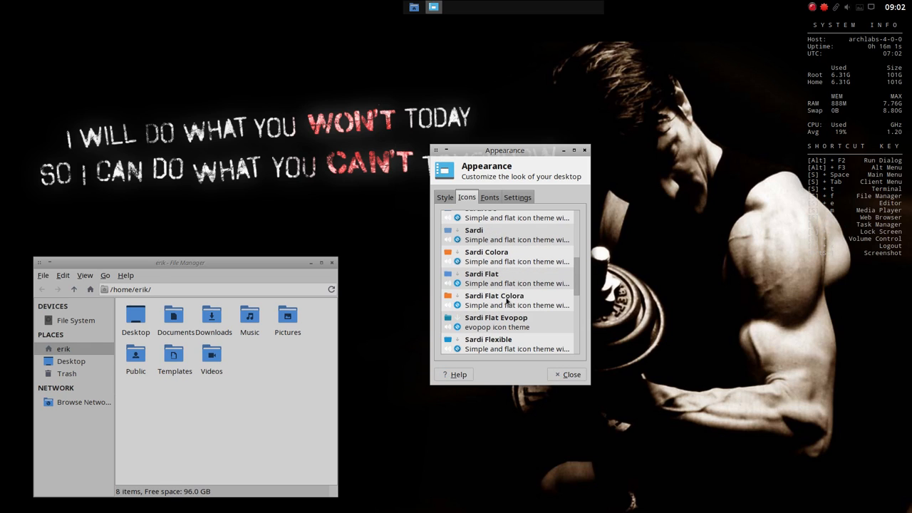
scroll("down", 3)
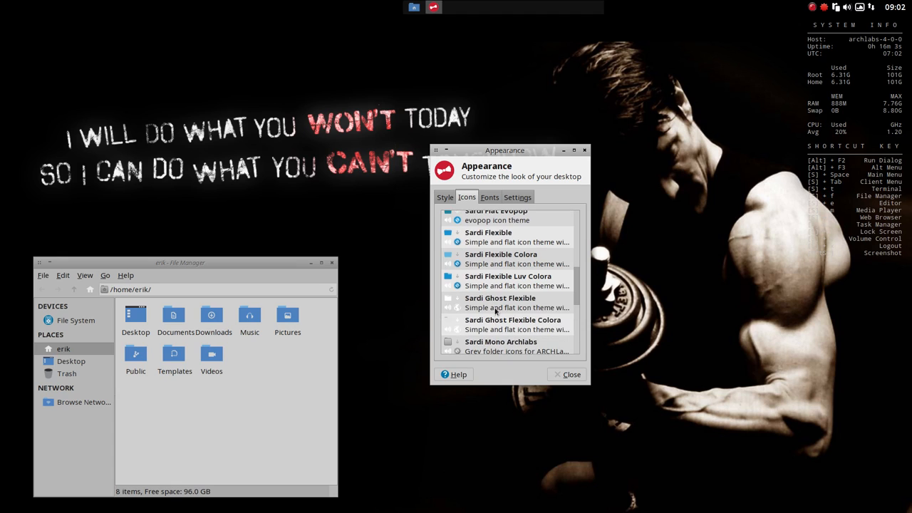
scroll("down", 3)
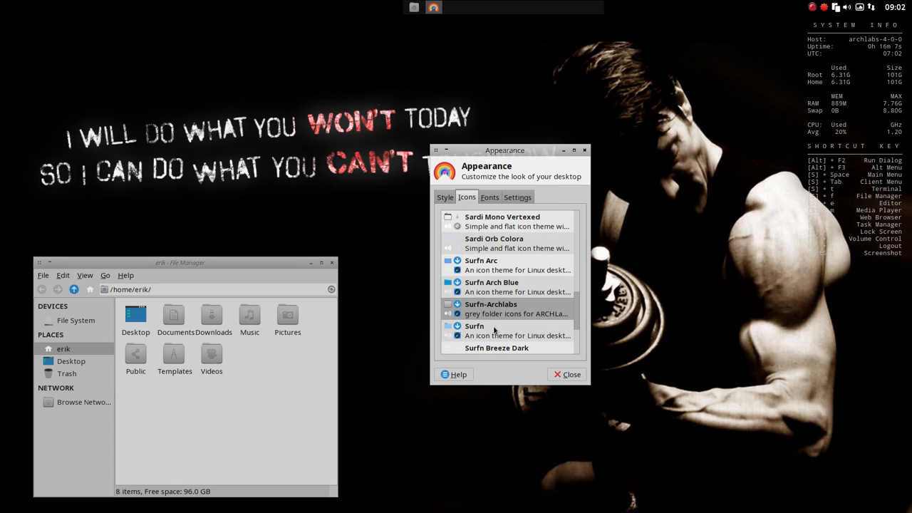
scroll("down", 3)
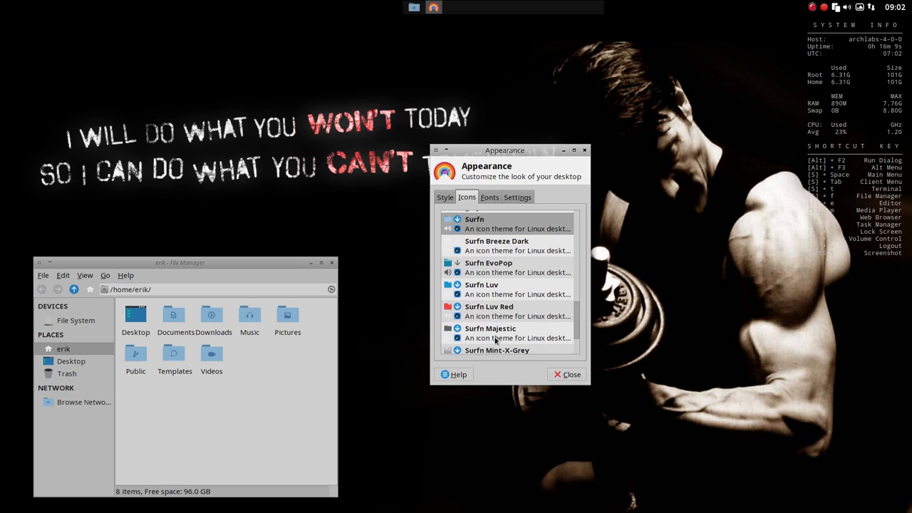
left_click(489, 307)
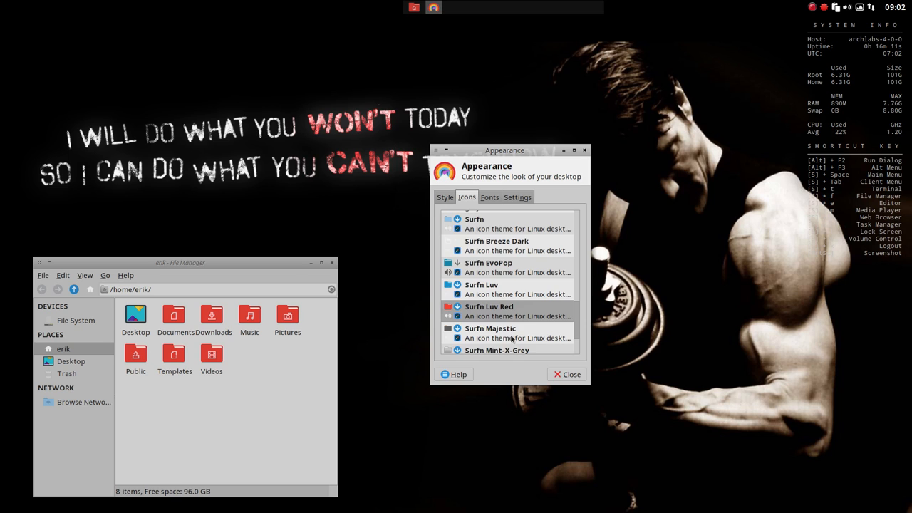
scroll("down", 3)
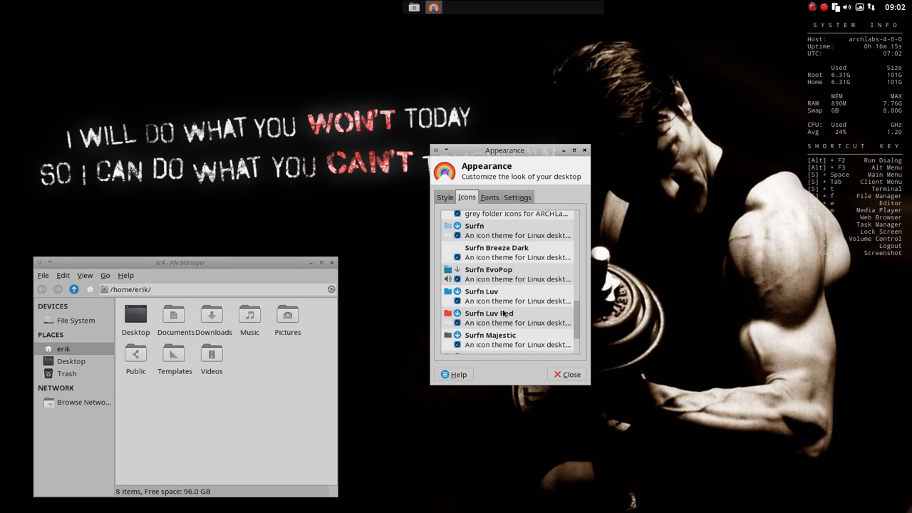
scroll("down", 3)
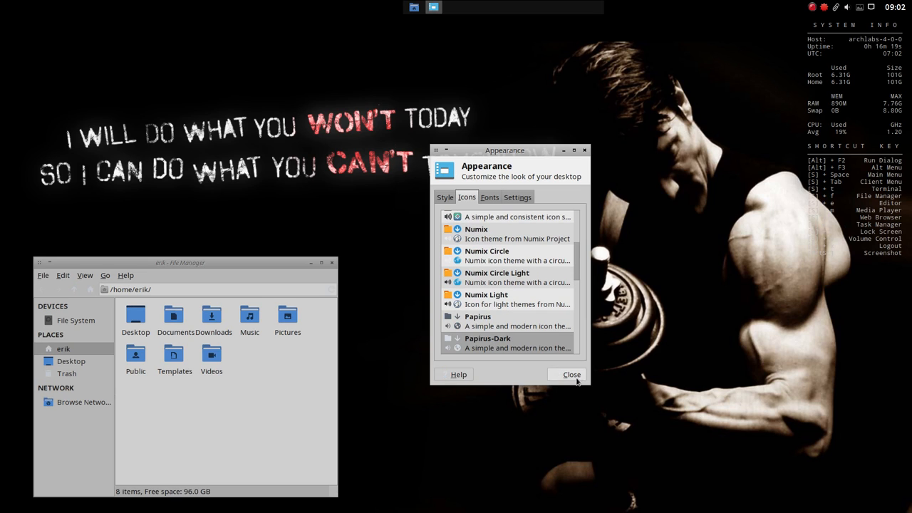
mouse_move(511, 355)
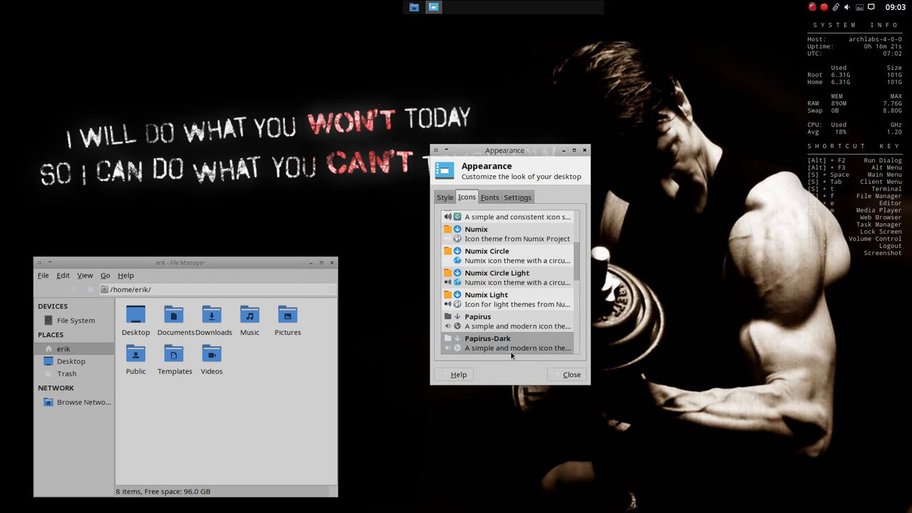
left_click(445, 198)
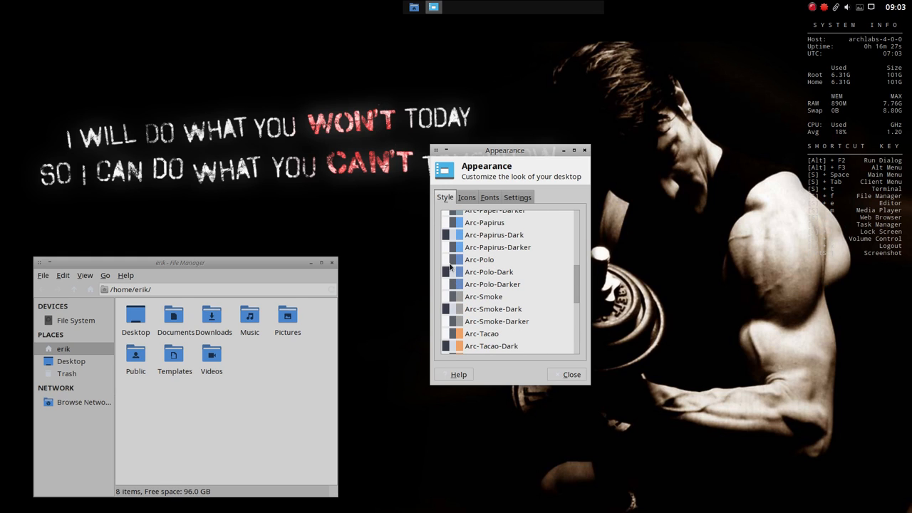
Step: Compare Arc-Polo-Dark and Arc-Polo styles, then settle on Arc-Papirus-Dark
left_click(490, 272)
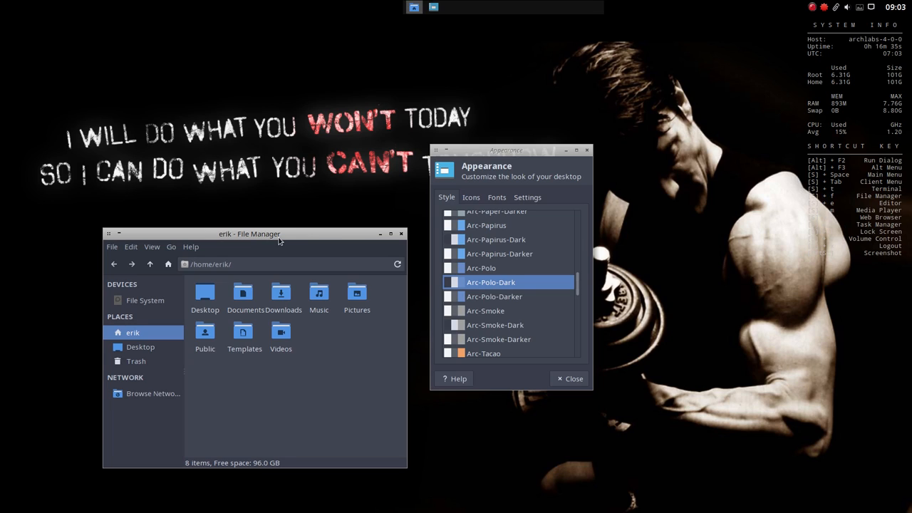
mouse_move(437, 201)
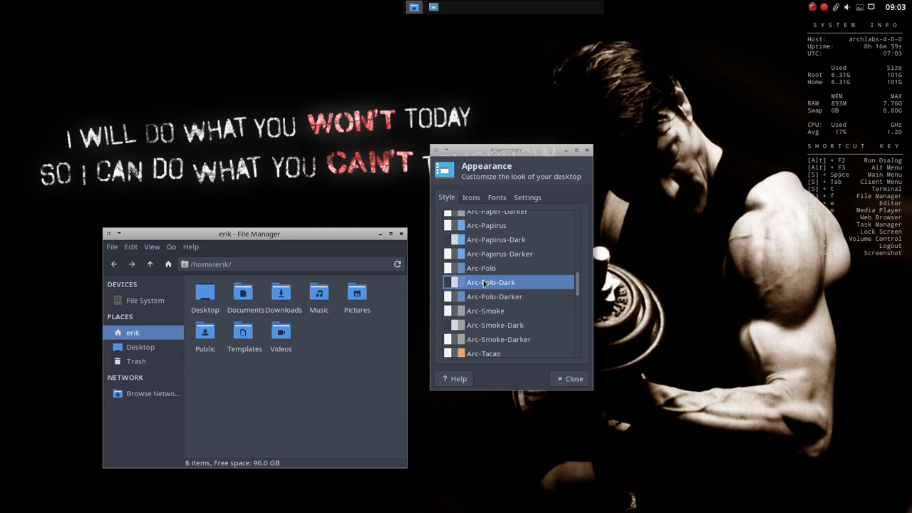
left_click(496, 239)
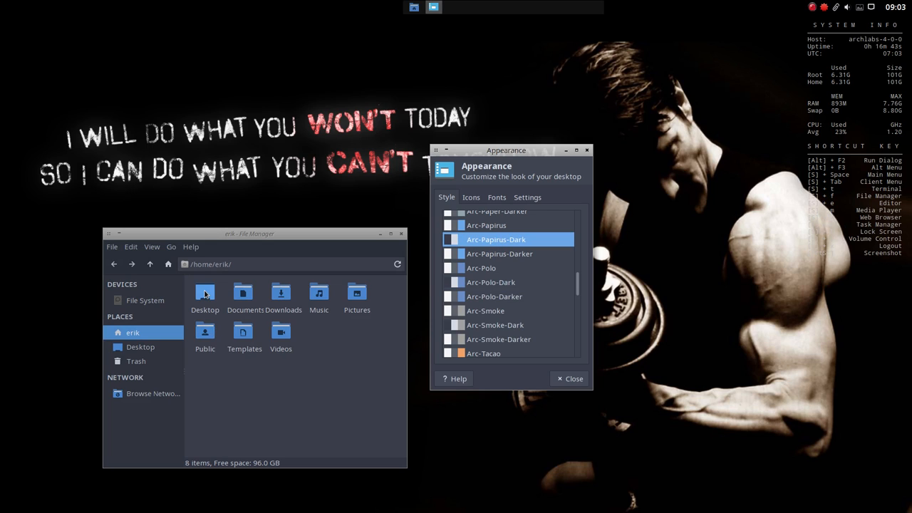
left_click(481, 268)
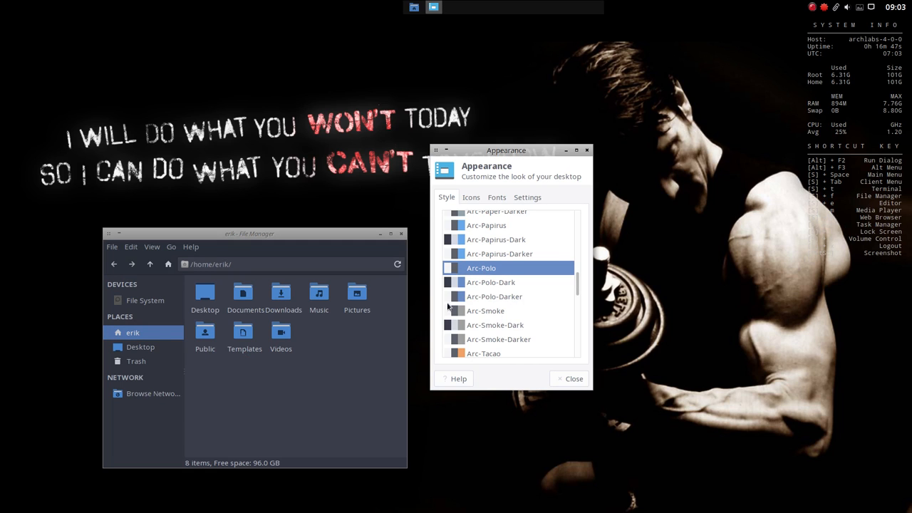
left_click(490, 282)
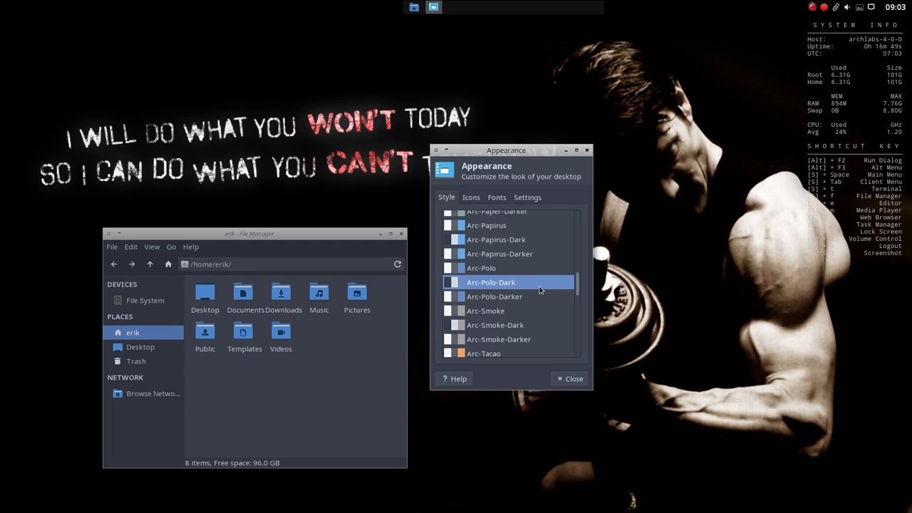
left_click(496, 240)
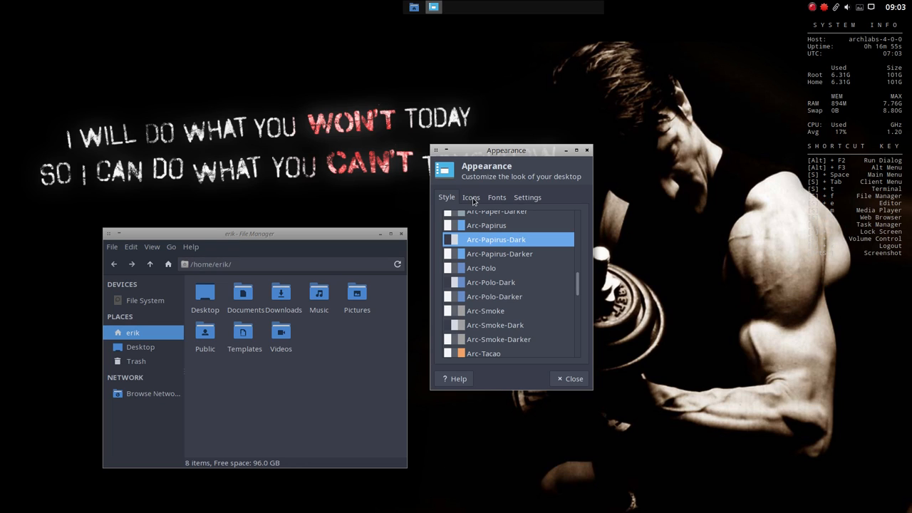
left_click(527, 197)
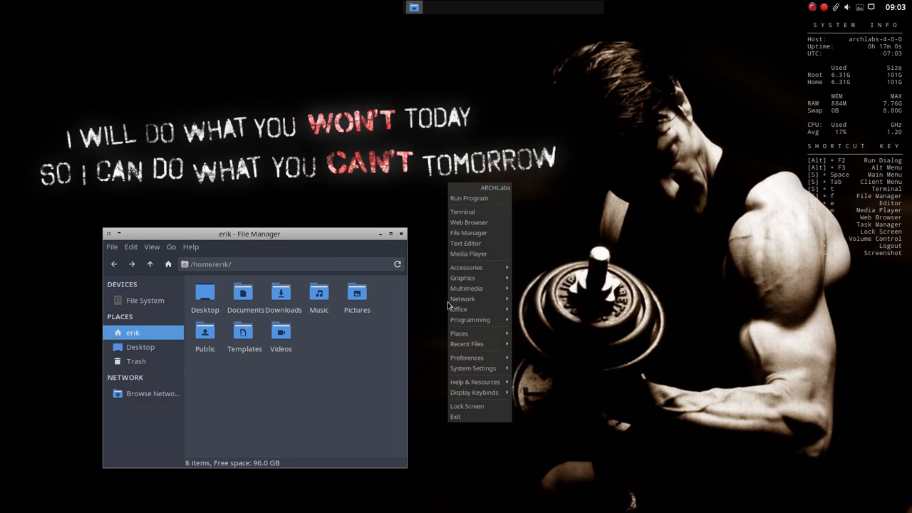
mouse_move(459, 309)
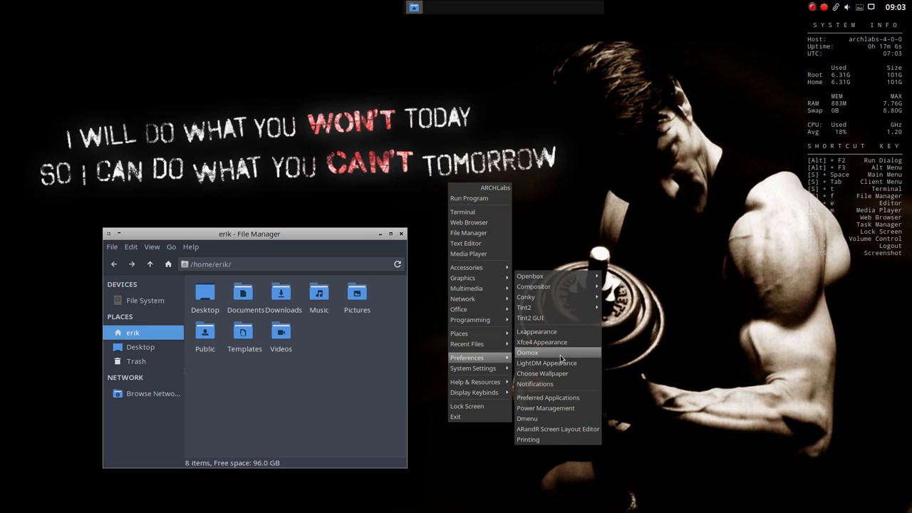
mouse_move(536, 331)
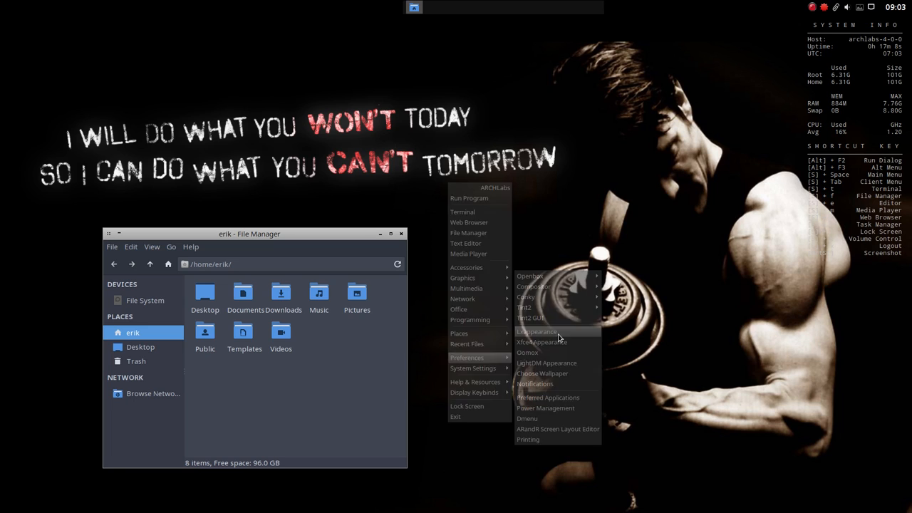
Step: Launch LXAppearance from the desktop menu's Preferences submenu
left_click(537, 332)
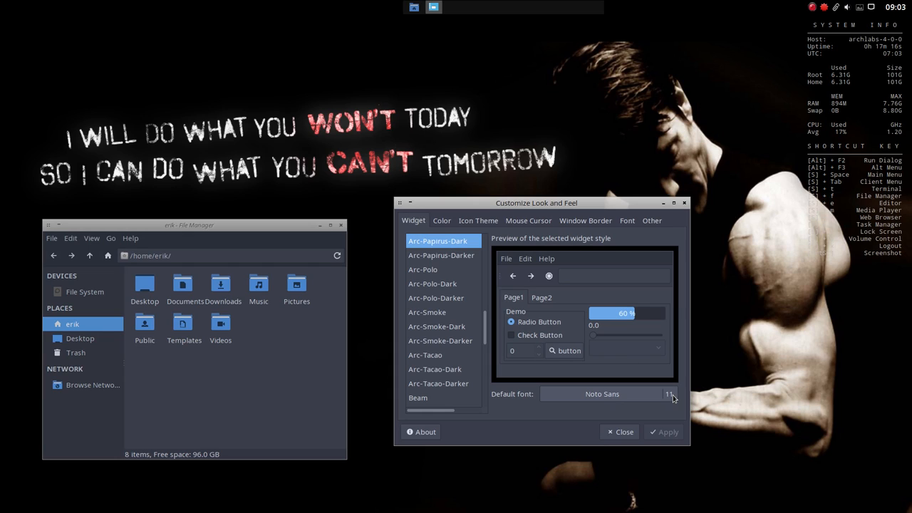
Step: Browse the Color and Icon Theme tabs, then apply the Breeze Snow cursor theme
left_click(442, 220)
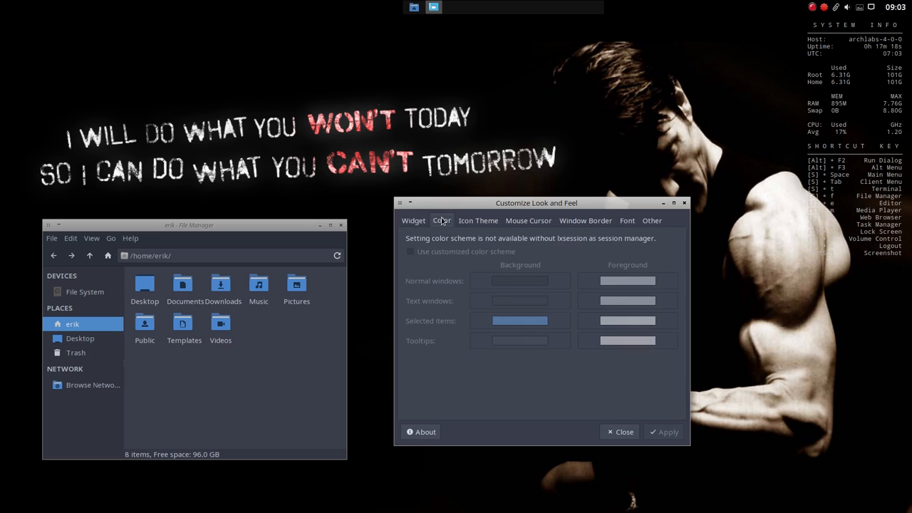
left_click(478, 220)
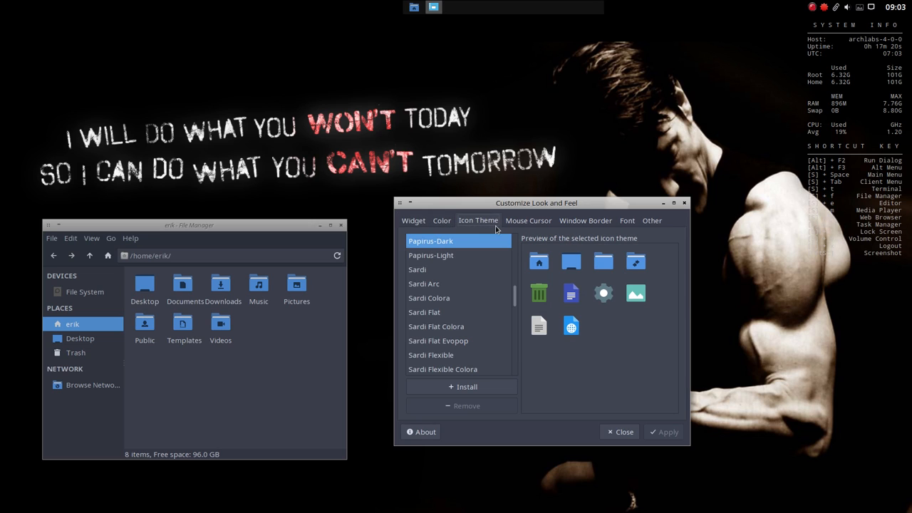
left_click(528, 221)
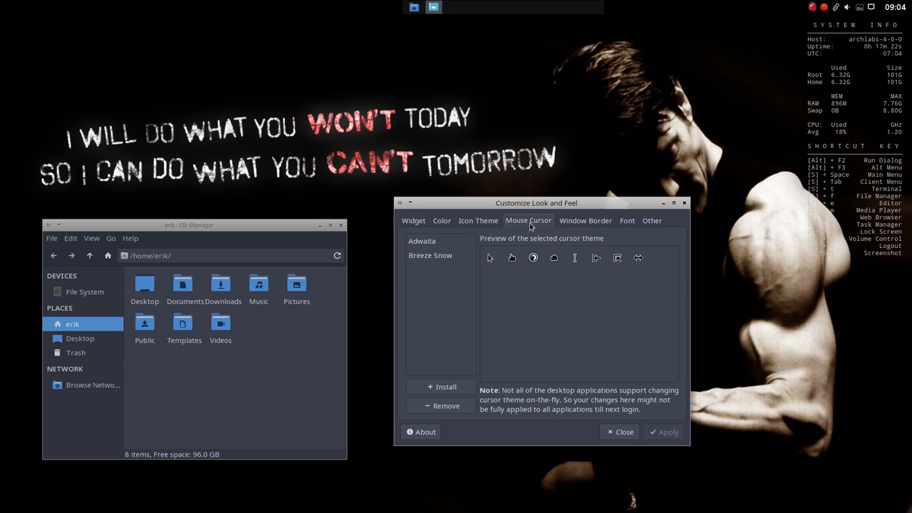
left_click(430, 256)
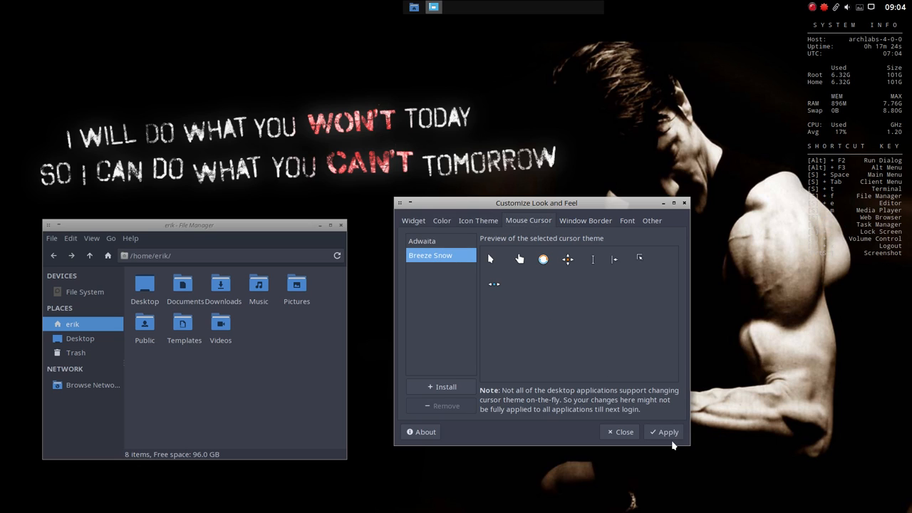
left_click(668, 432)
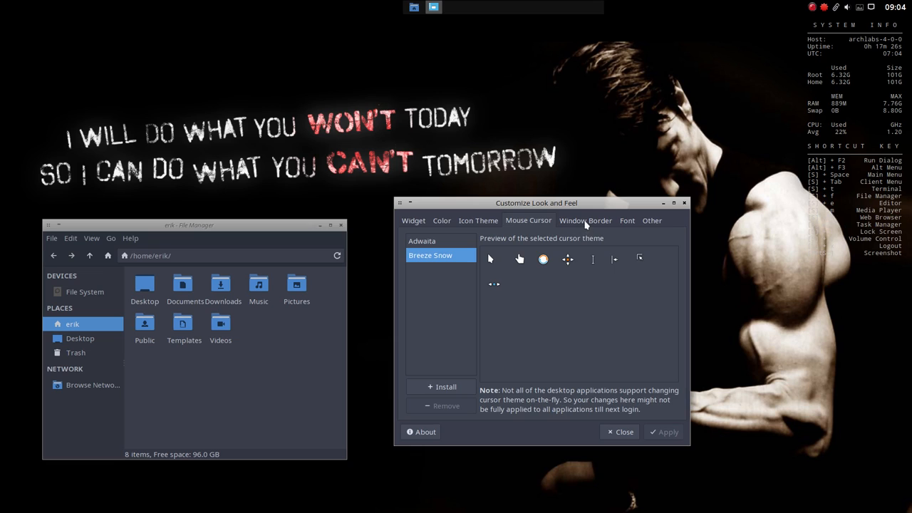
Step: Pick Arc-Papirus-Dark as the window border theme and reposition the LXAppearance window
left_click(585, 221)
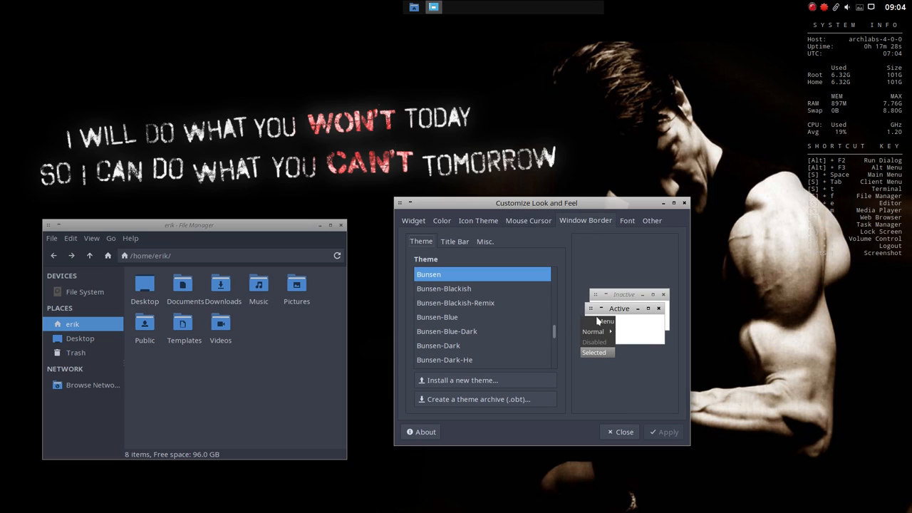
mouse_move(433, 275)
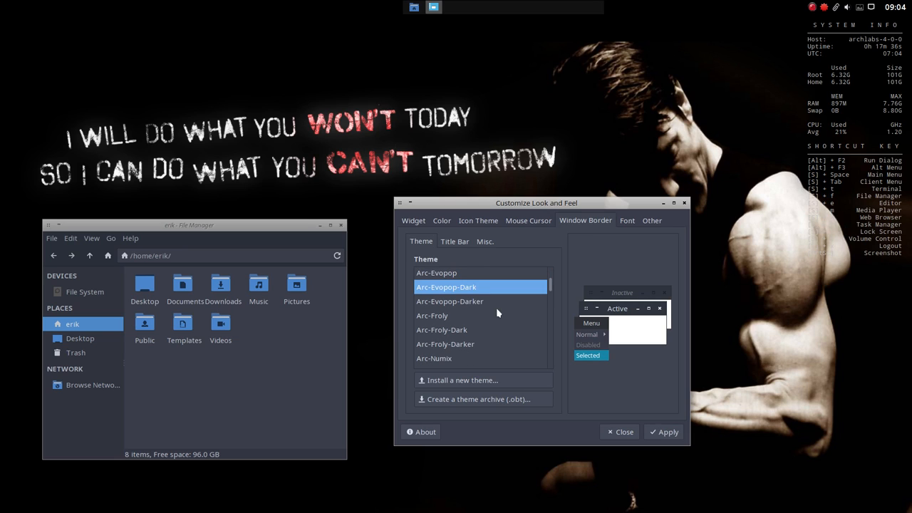
scroll("down", 3)
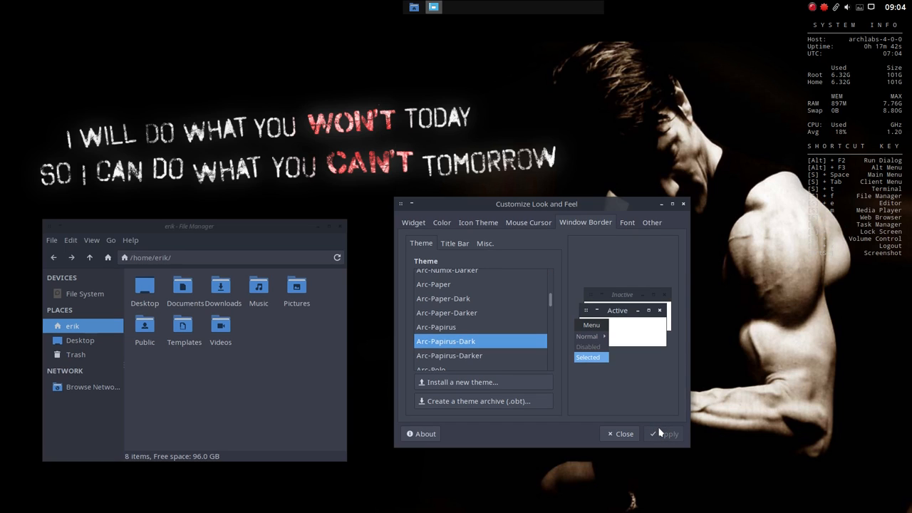
left_click_drag(536, 204, 602, 152)
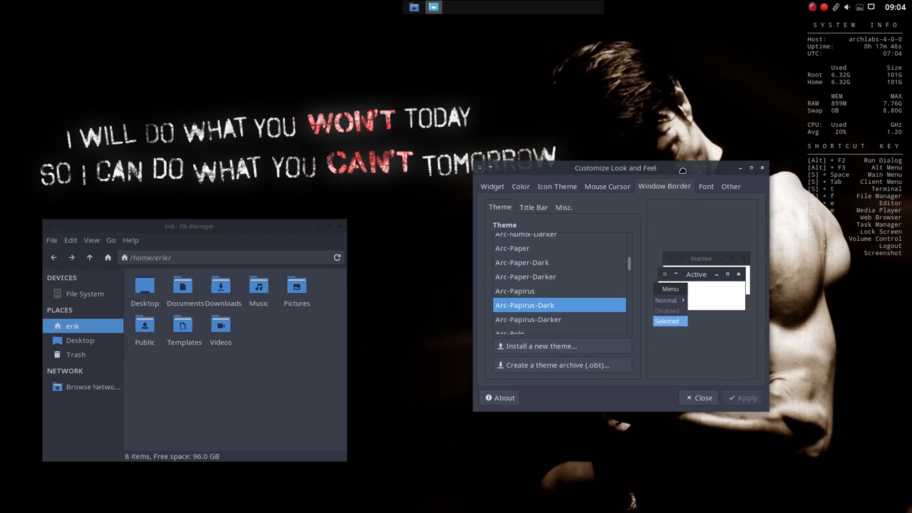
left_click_drag(615, 167, 616, 120)
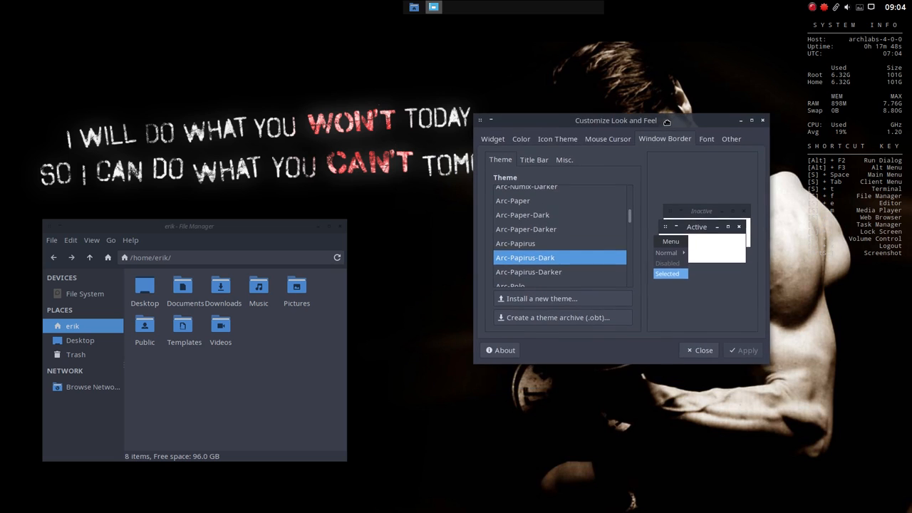
left_click_drag(616, 119, 589, 148)
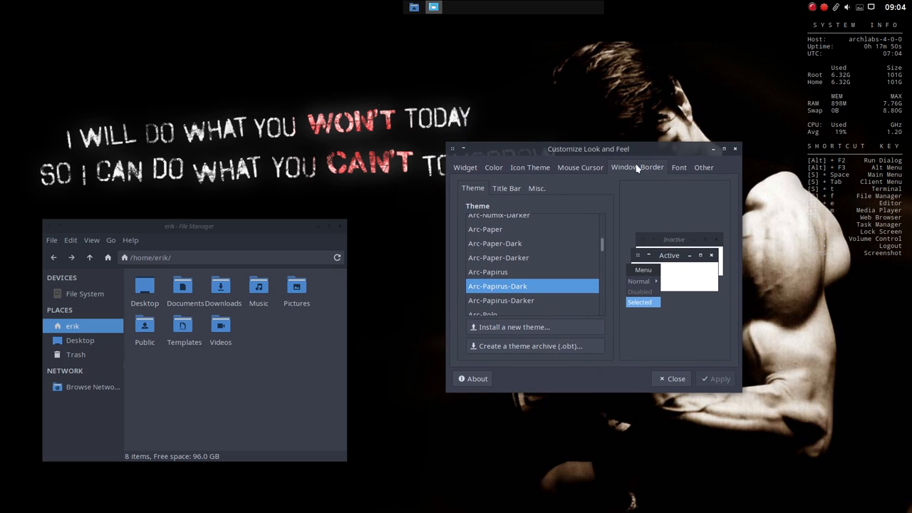
Step: Review the Font, Color and Widget tabs, then close LXAppearance
left_click(679, 167)
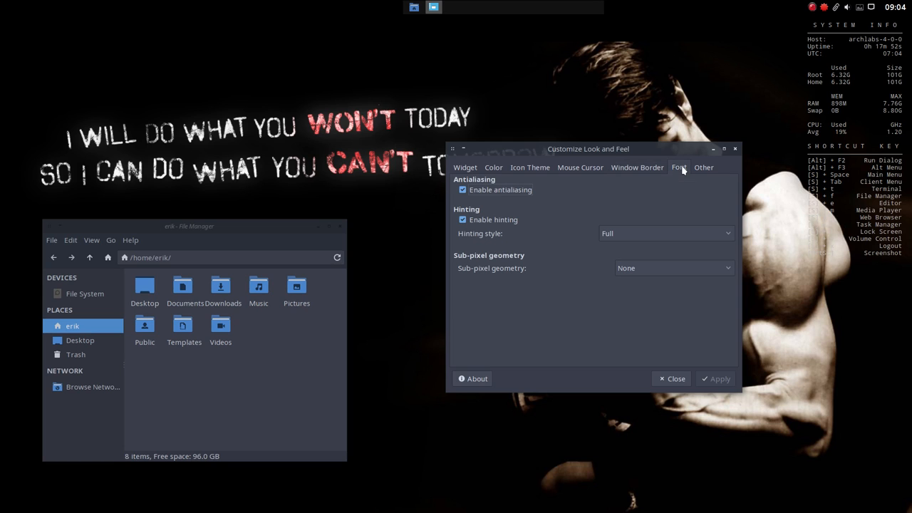
left_click(636, 167)
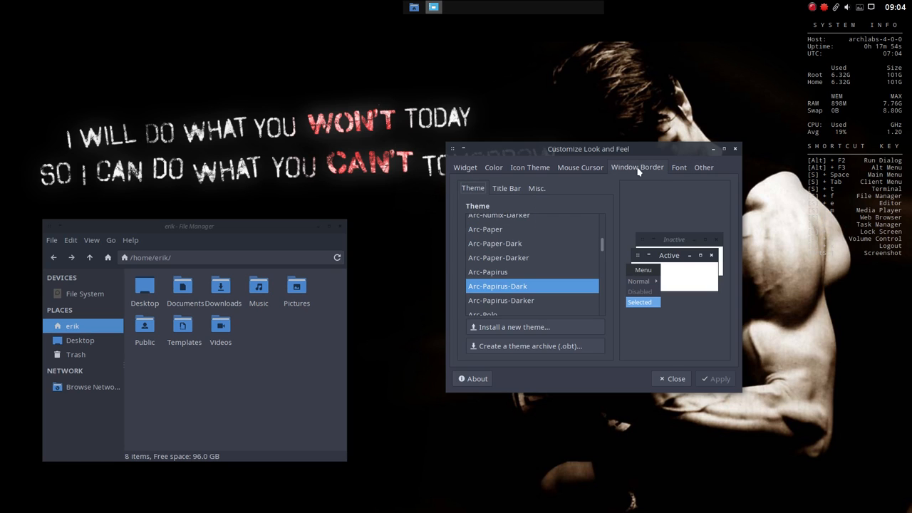
left_click(494, 166)
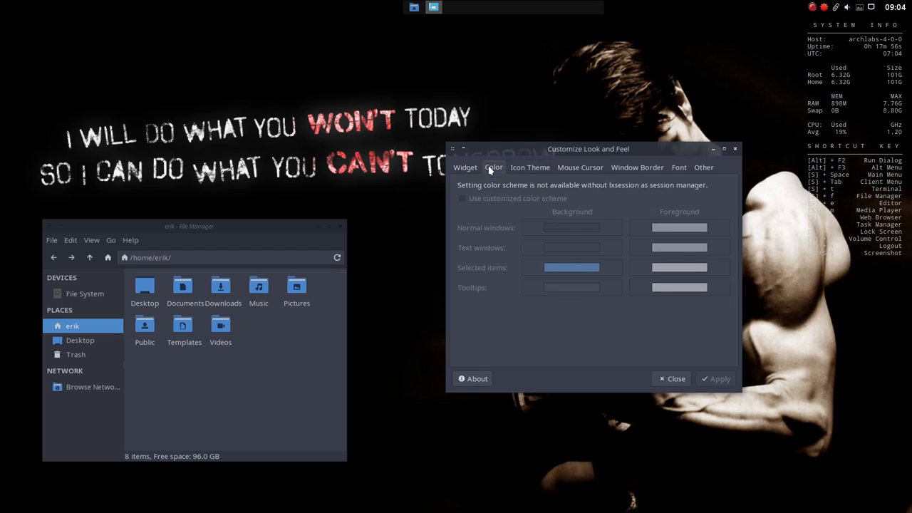
left_click(465, 167)
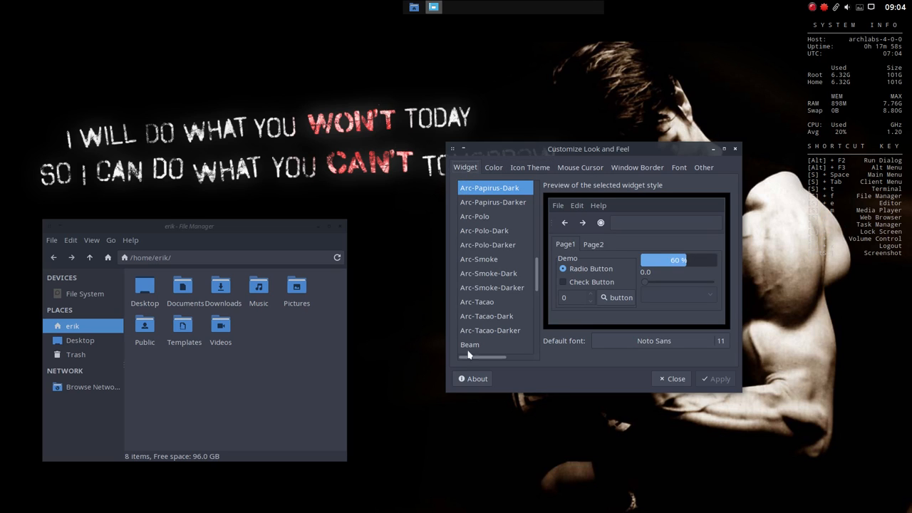
left_click(671, 378)
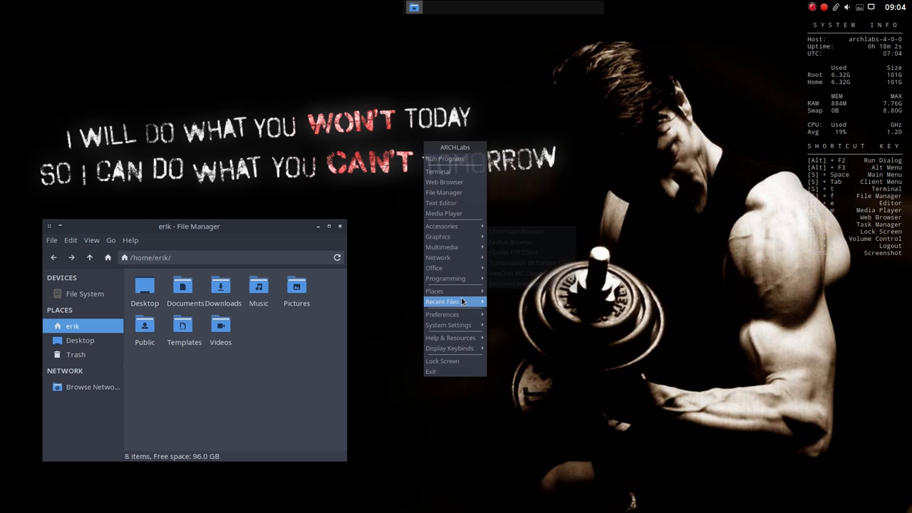
mouse_move(442, 315)
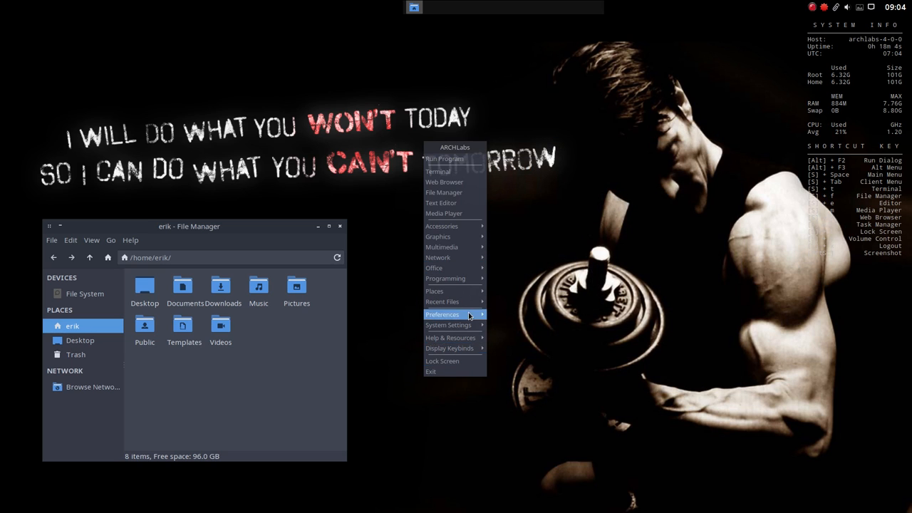
mouse_move(444, 158)
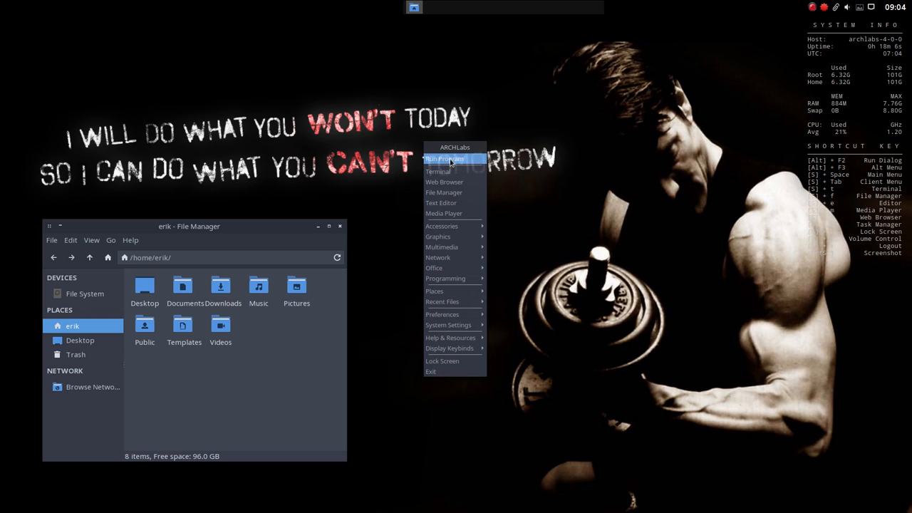
mouse_move(439, 372)
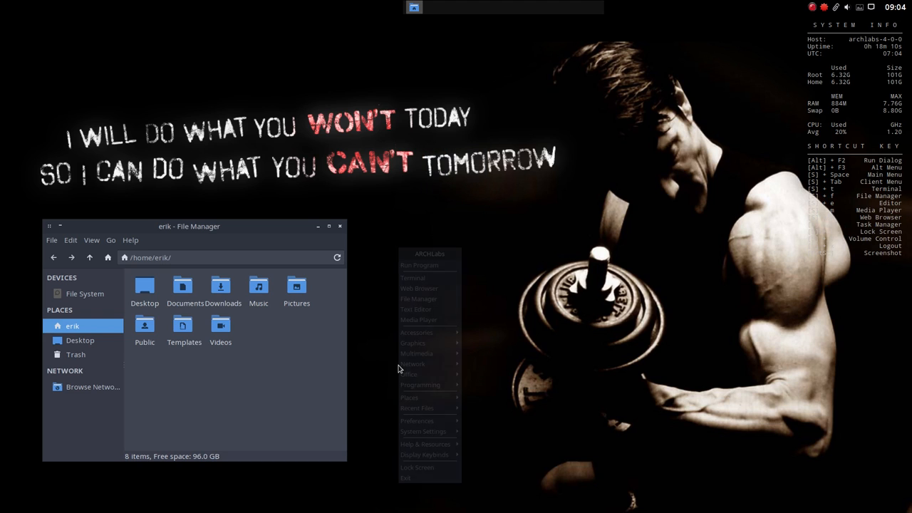
Step: Start the GUI Config Tool via Preferences > Openbox in the desktop menu
left_click(410, 398)
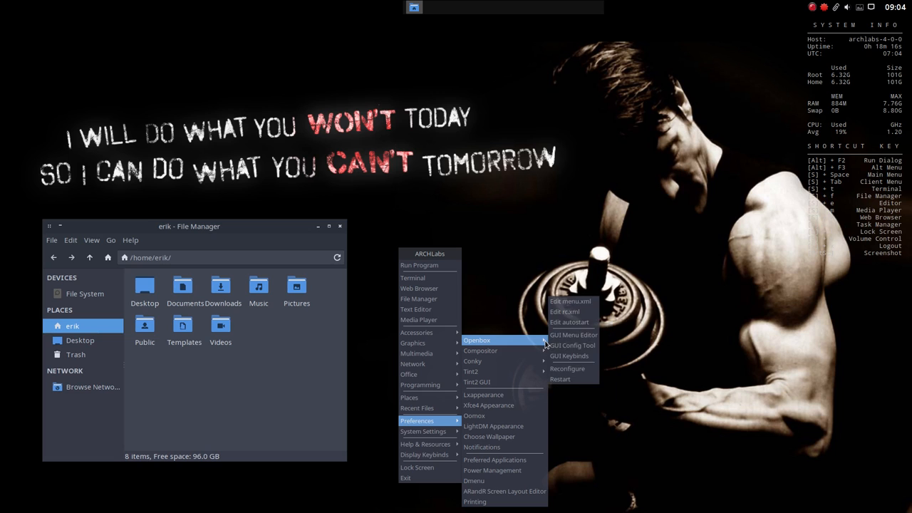
mouse_move(572, 345)
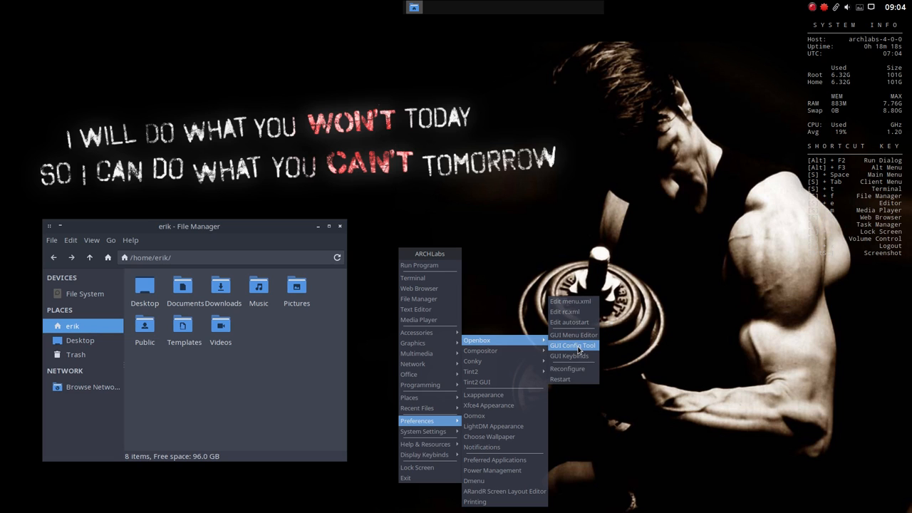
left_click(572, 345)
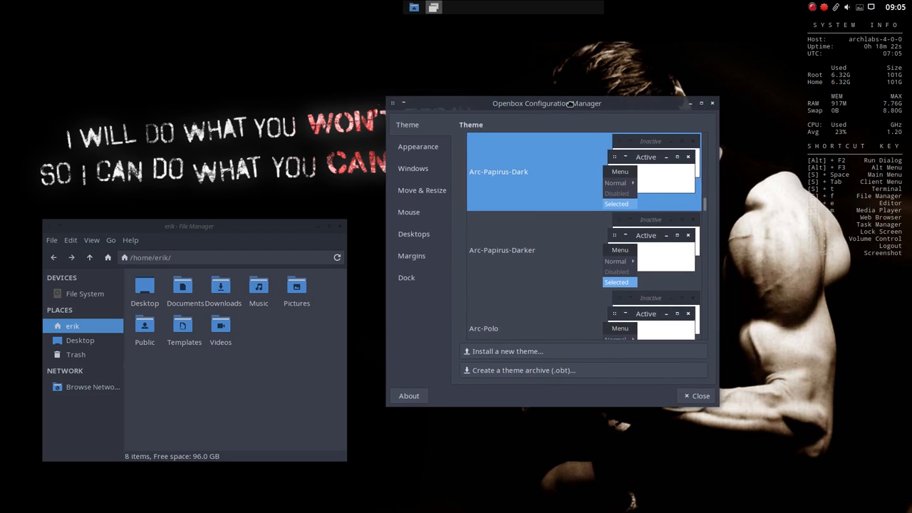
Step: Set the Openbox menu header font size in the Appearance settings to Noto Sans 11
left_click(418, 146)
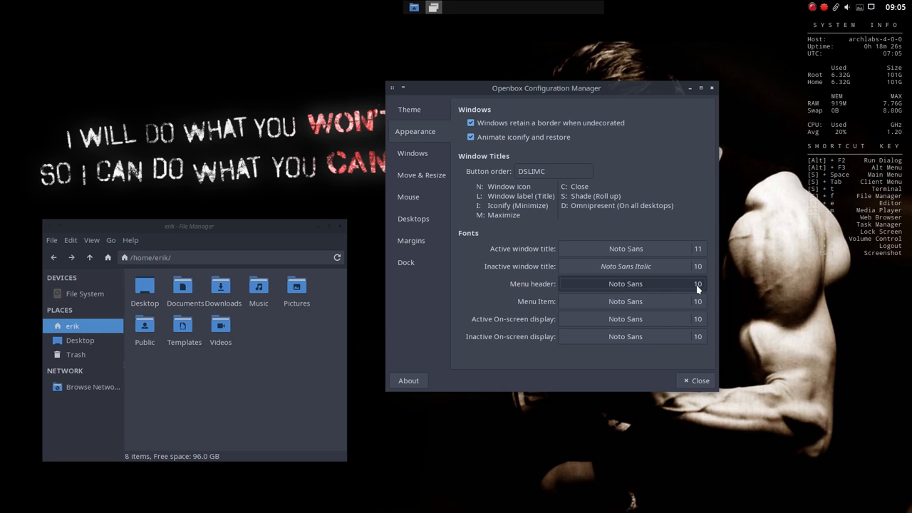
left_click(626, 284)
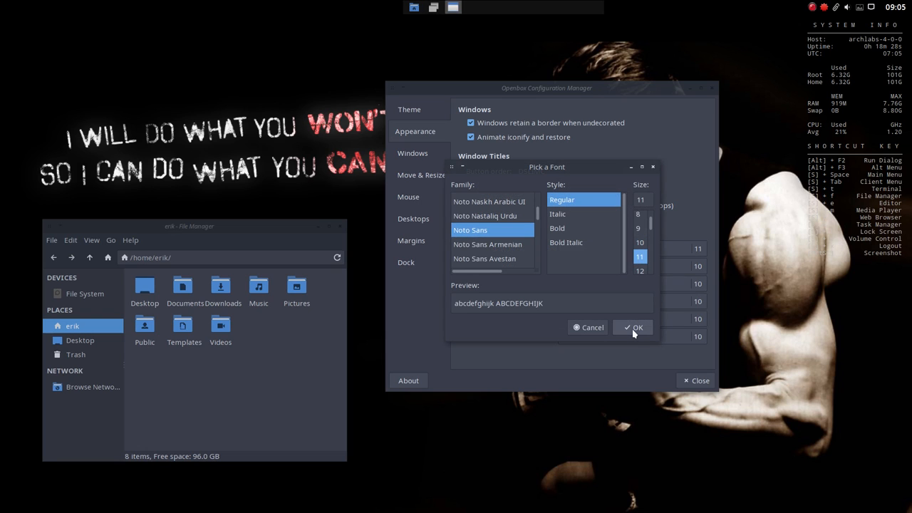
left_click(640, 242)
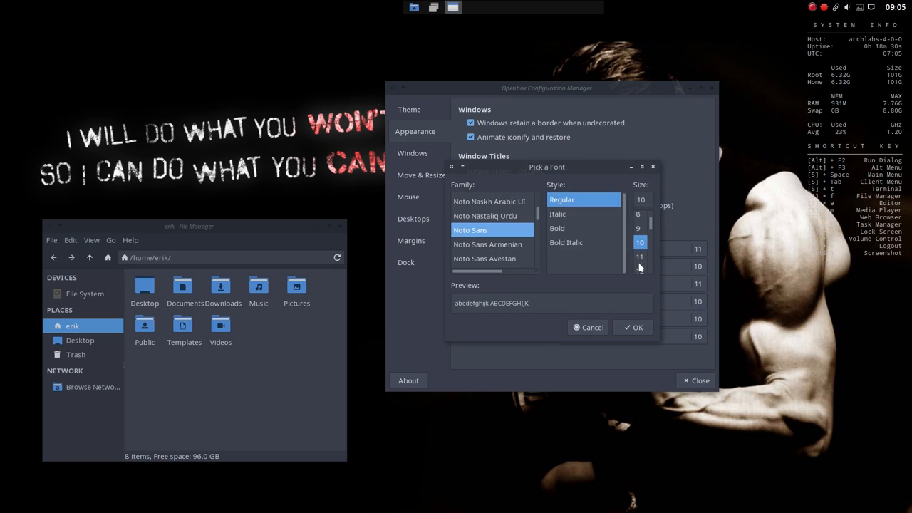
left_click(633, 327)
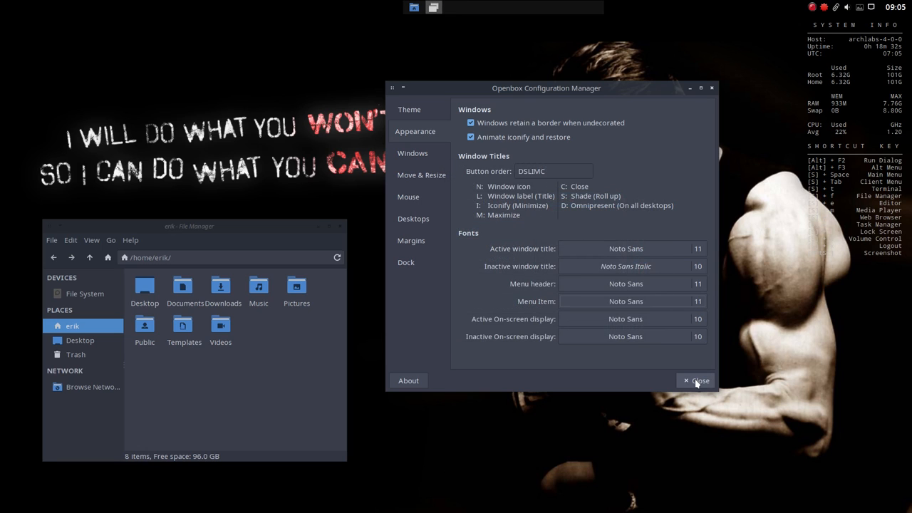
Step: Review the Windows, Move & Resize, Desktops and Margins settings in obconf
left_click(410, 152)
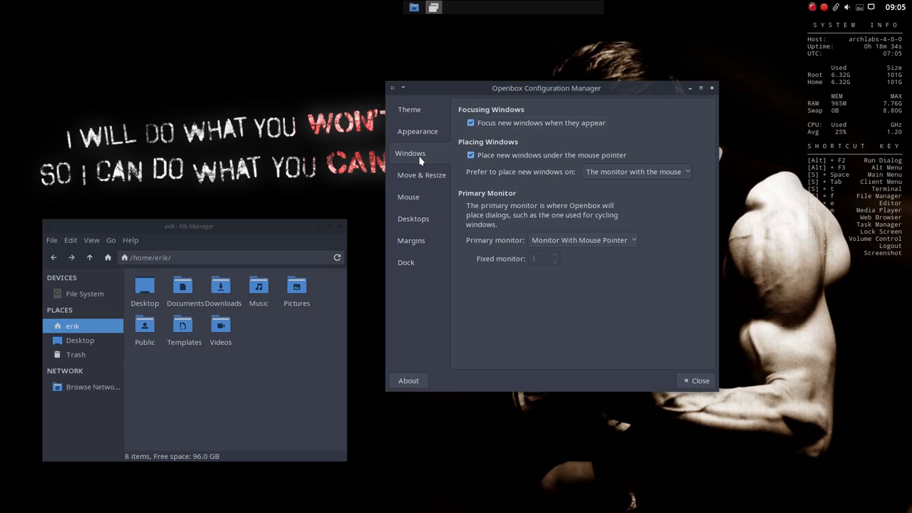
left_click(420, 174)
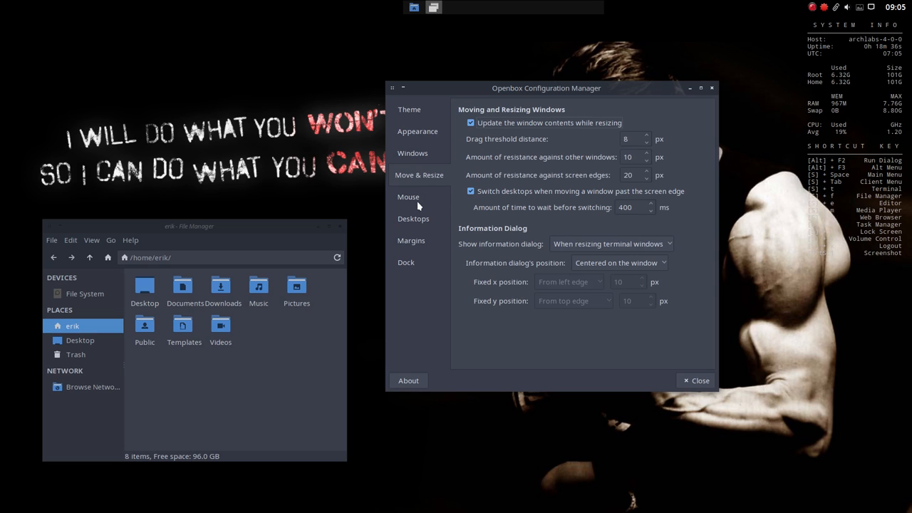
left_click(411, 219)
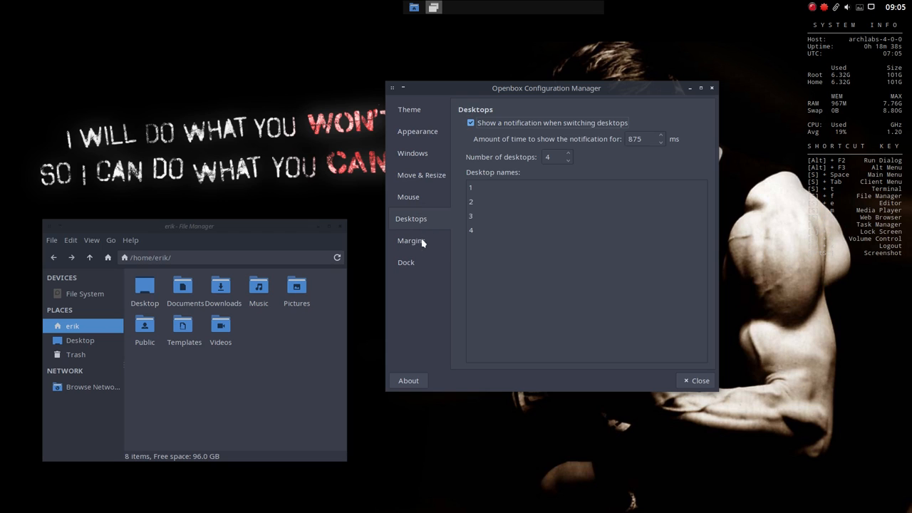
left_click(406, 262)
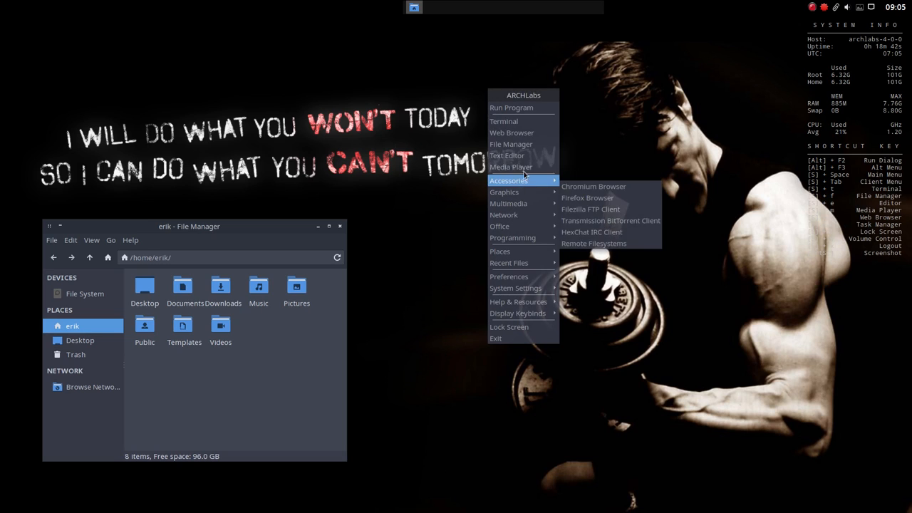
mouse_move(504, 192)
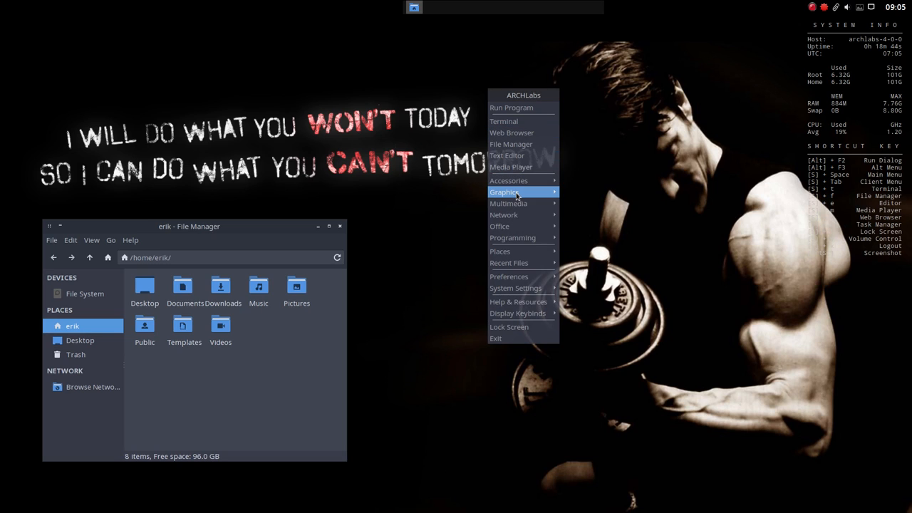
mouse_move(513, 238)
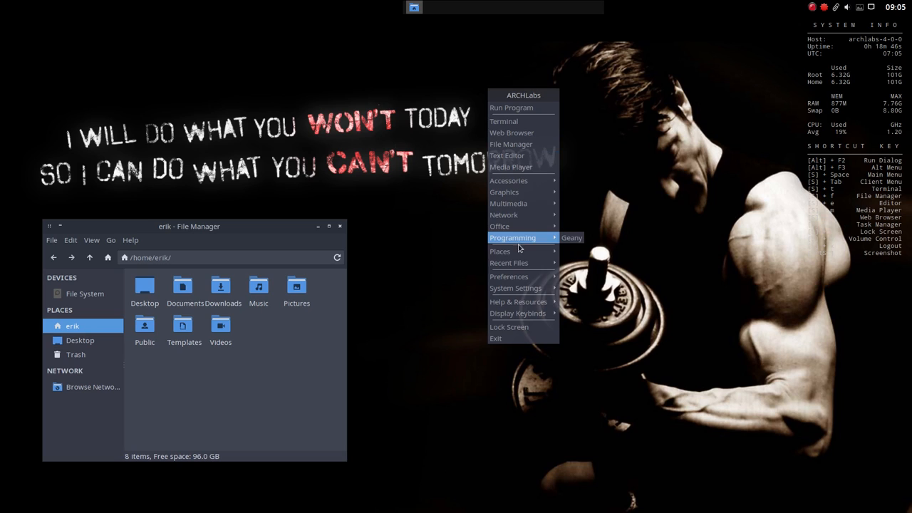
mouse_move(508, 277)
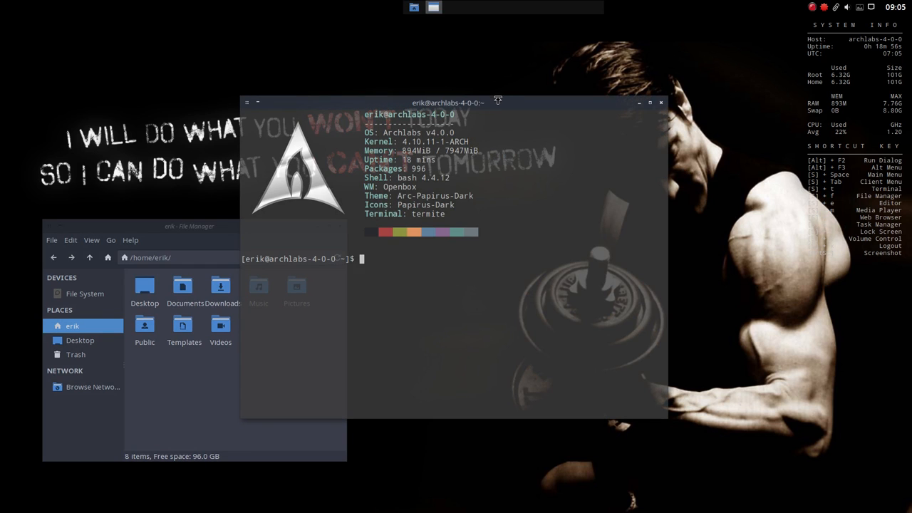
Step: Move the termite window to the upper right, then close it
left_click_drag(447, 102, 553, 32)
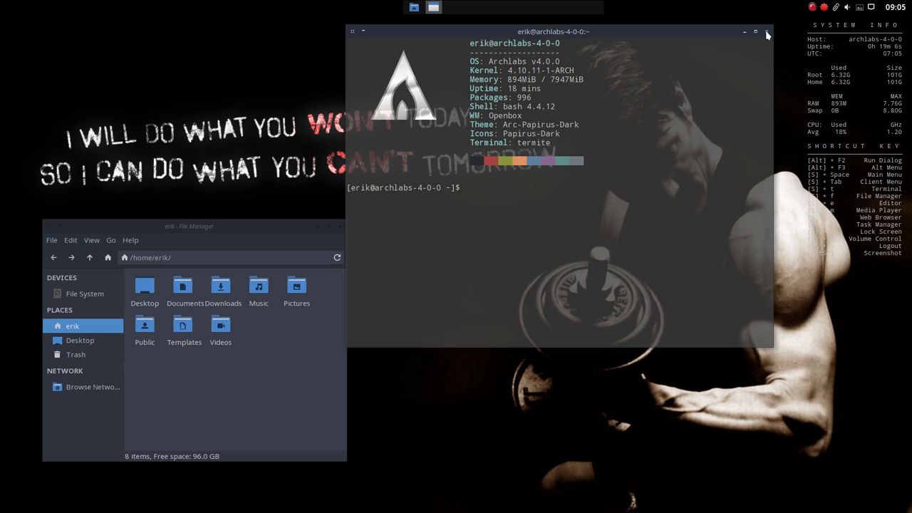
left_click(767, 32)
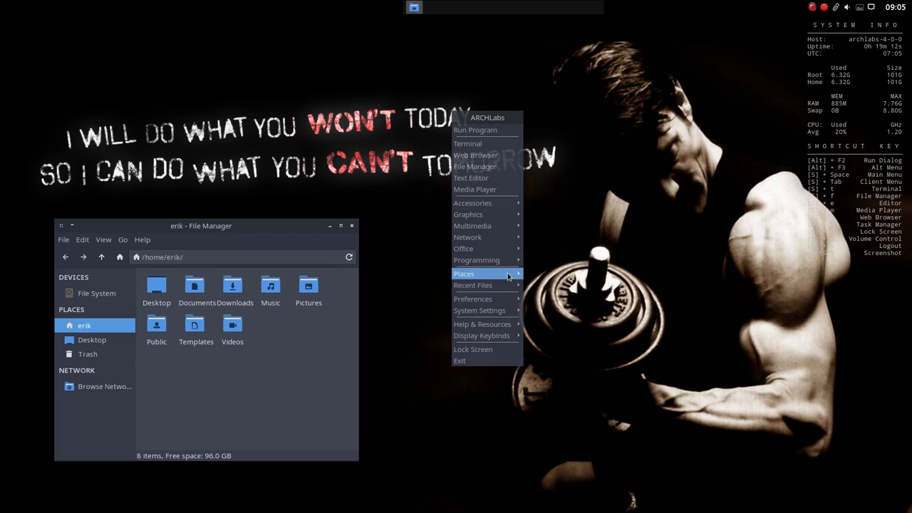
mouse_move(473, 298)
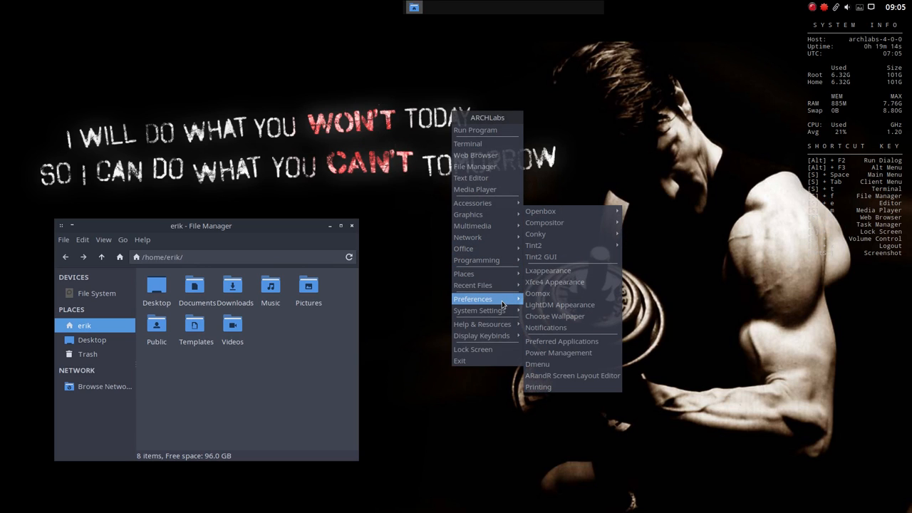
mouse_move(554, 282)
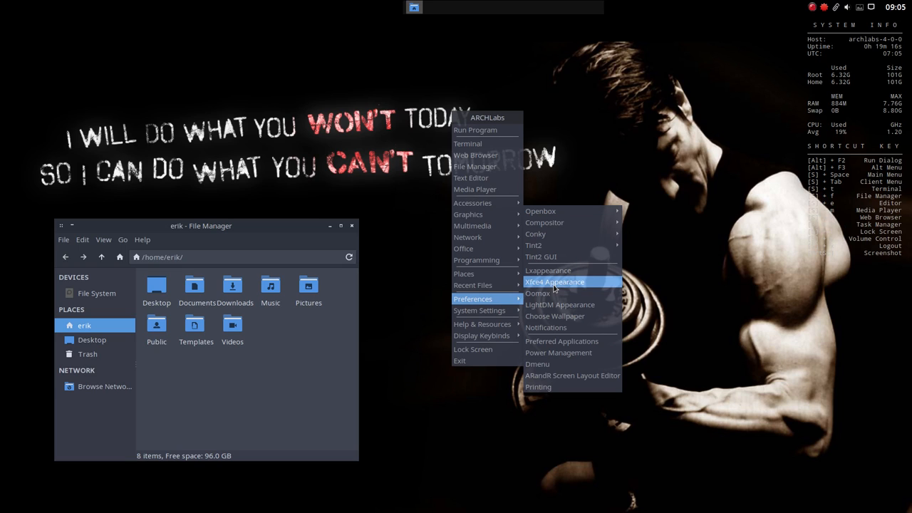
mouse_move(548, 270)
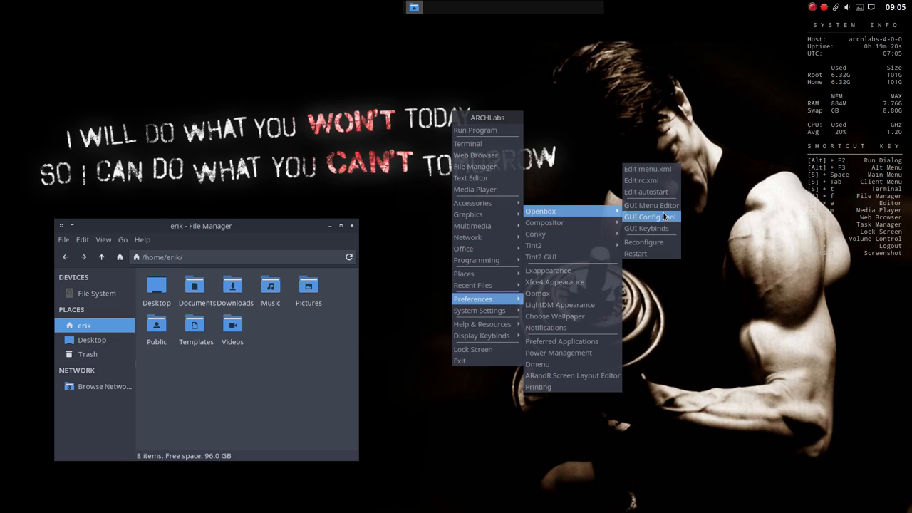
mouse_move(567, 185)
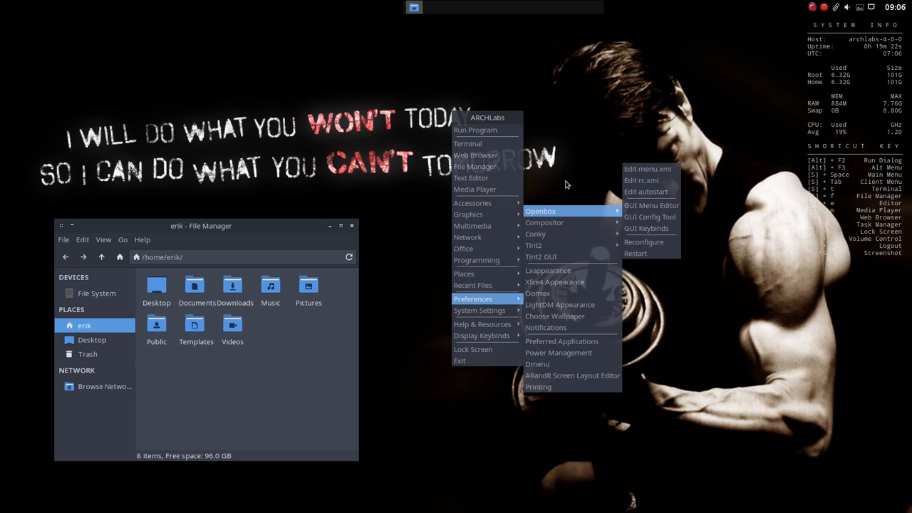
left_click(567, 184)
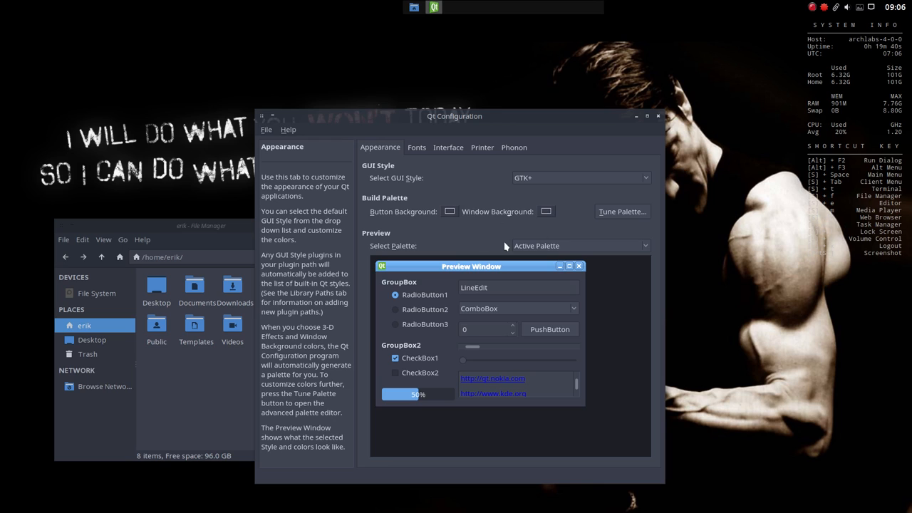
Step: Check the Qt Fonts, Appearance and Interface tabs for GTK+ style and Noto Sans 11
left_click(417, 148)
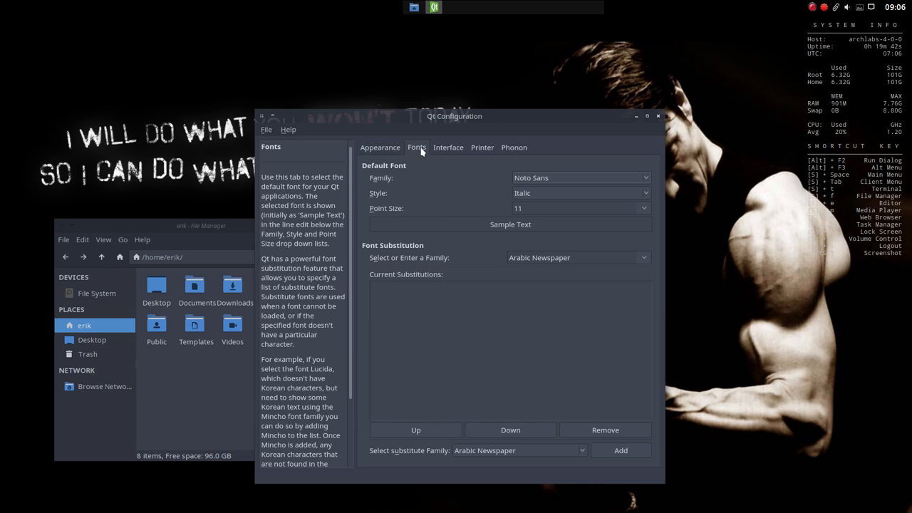
mouse_move(383, 153)
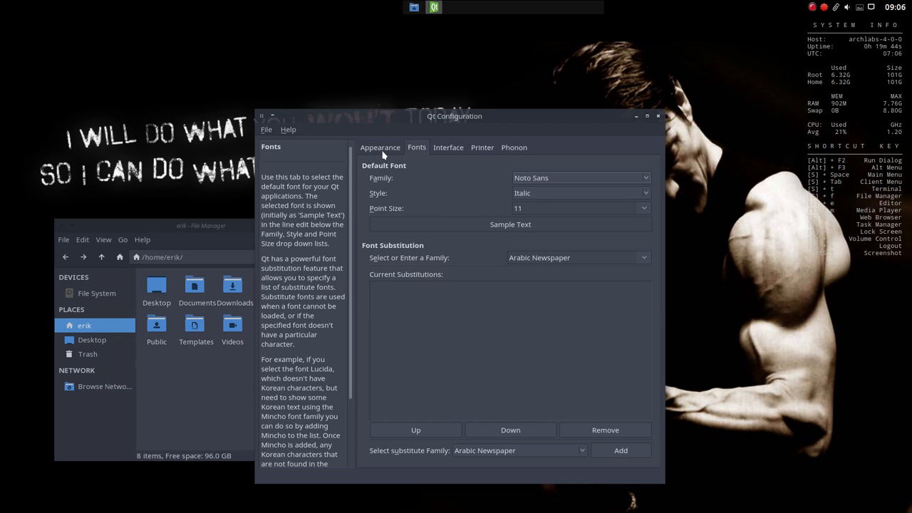
left_click(380, 148)
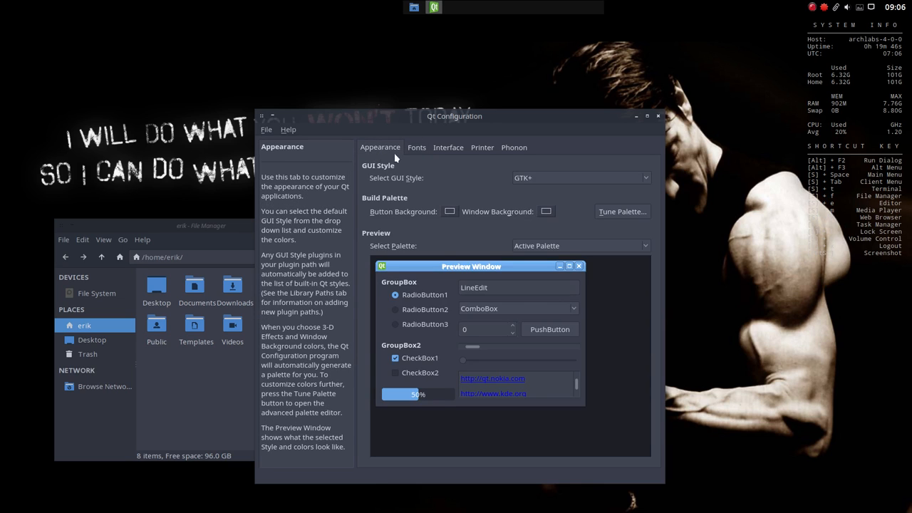
left_click(416, 148)
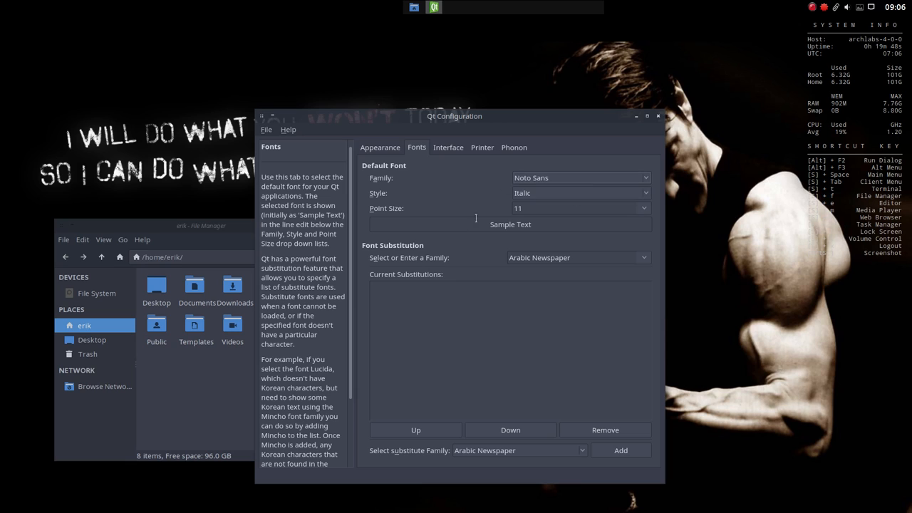
left_click(448, 146)
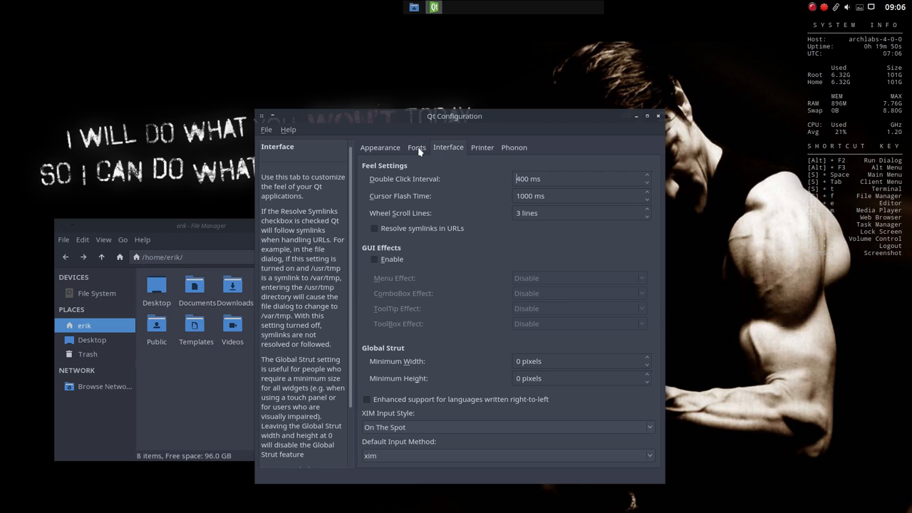
Step: Quit Qt Configuration via File > Exit without saving changes
left_click(266, 129)
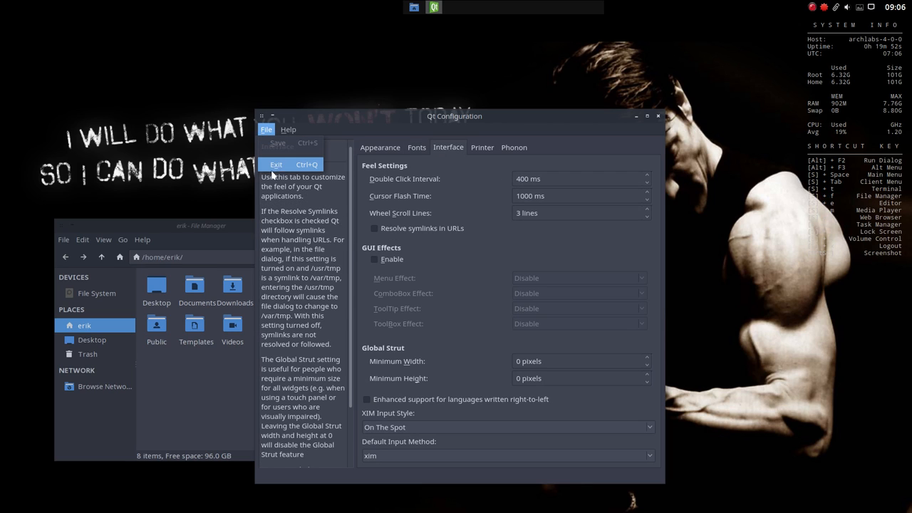
left_click(275, 164)
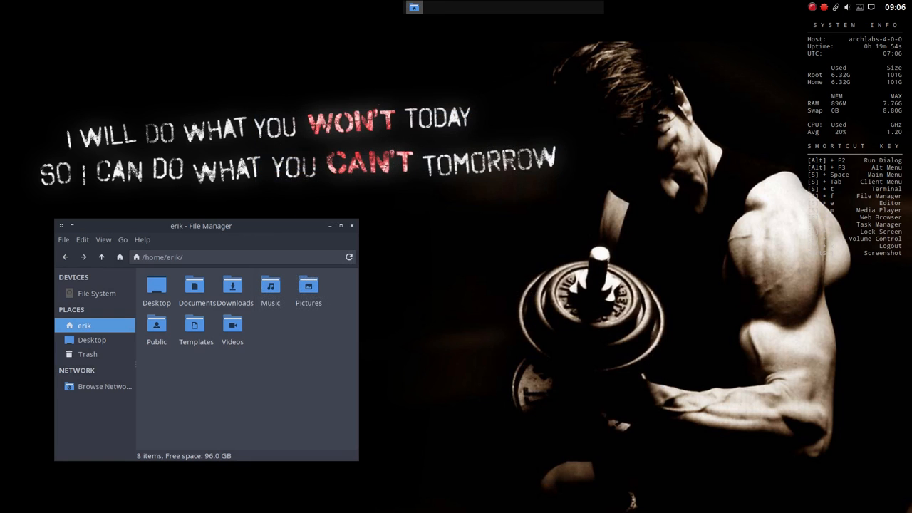